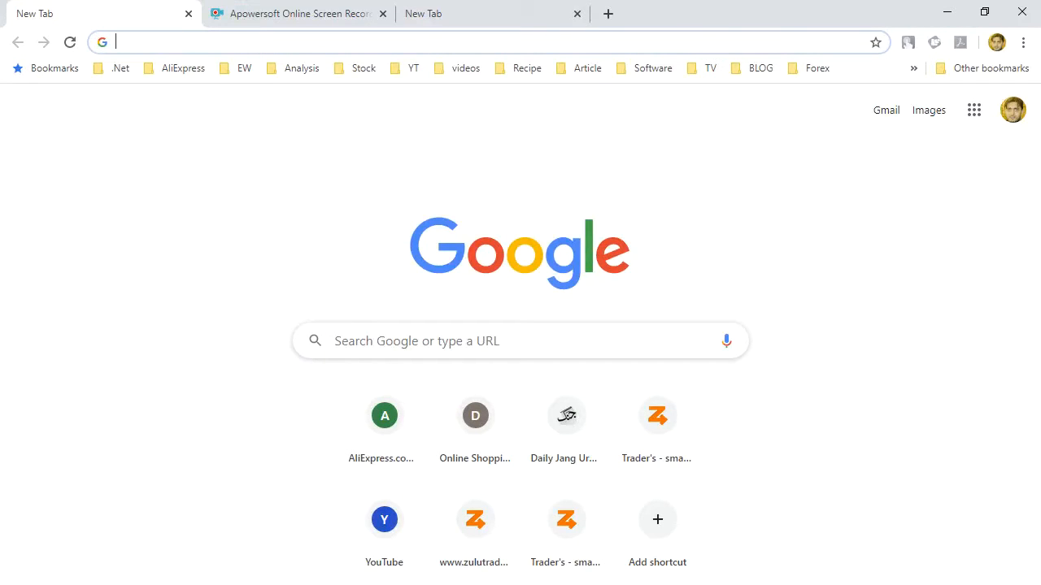
pyautogui.moveTo(193, 60)
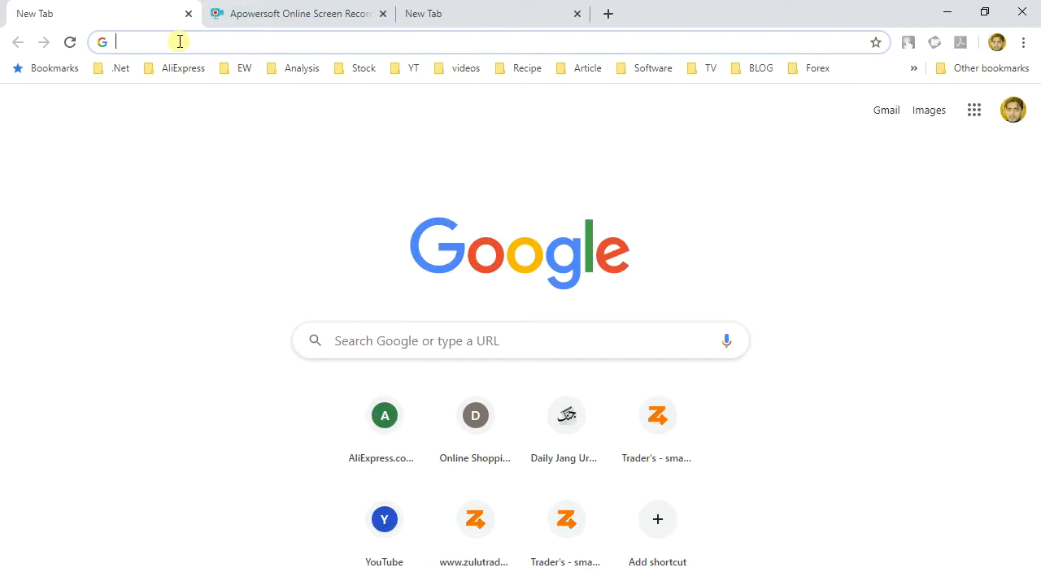
# - Search 'Balabolka' in a new Chrome tab and load cross-plus-a.com/balabolka.htm
pyautogui.write('Balabolka')
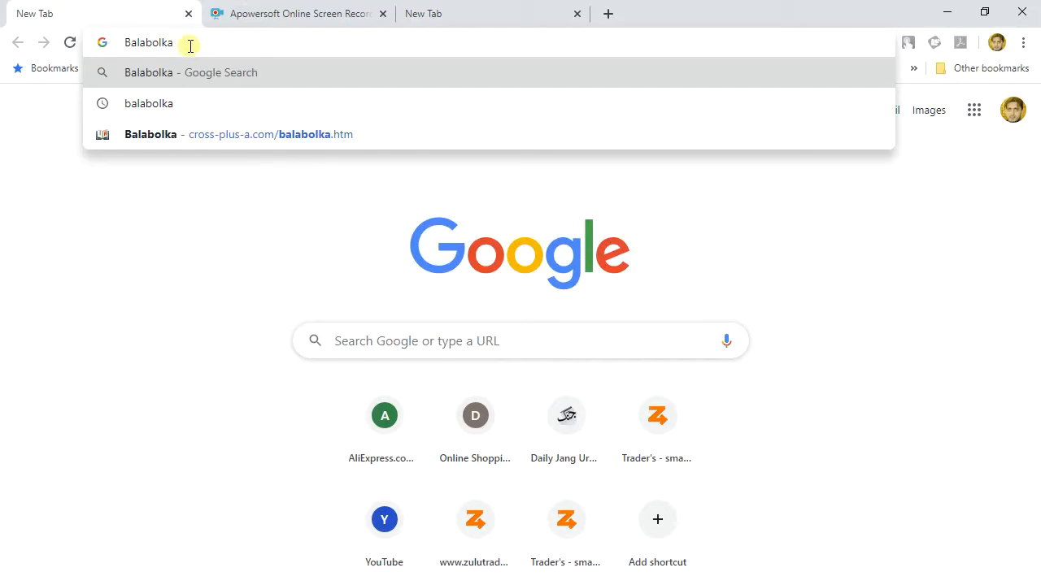
pyautogui.tripleClick(148, 42)
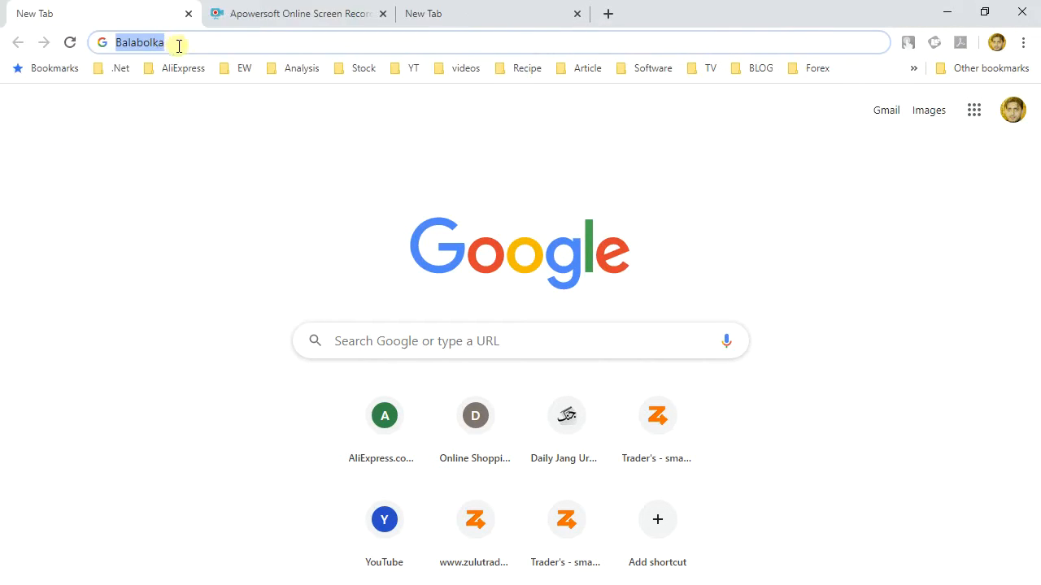
pyautogui.press('Return')
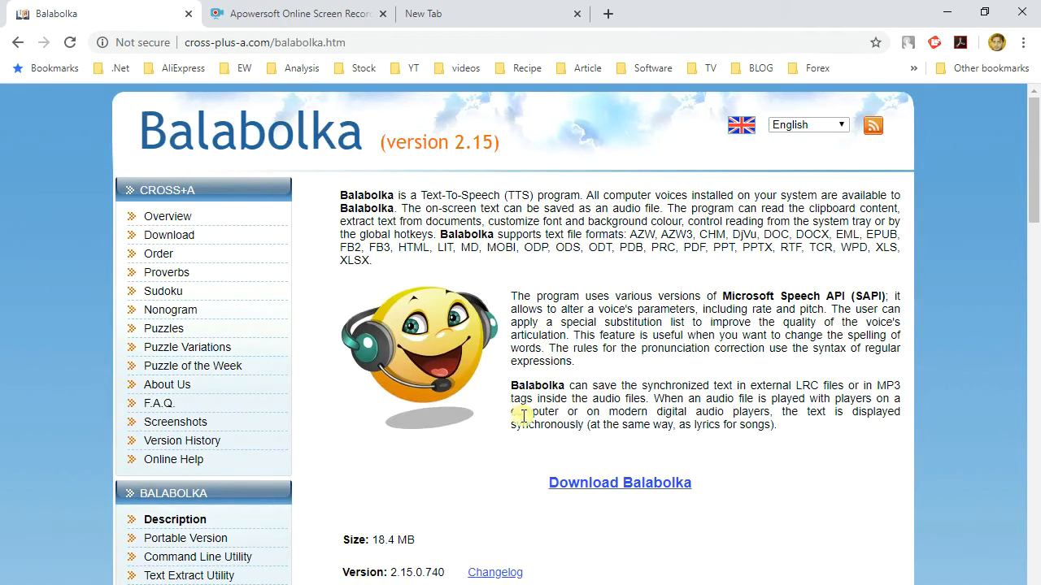
# - Download balabolka.zip from the Balabolka page, saving it into the Downloads folder
pyautogui.click(620, 482)
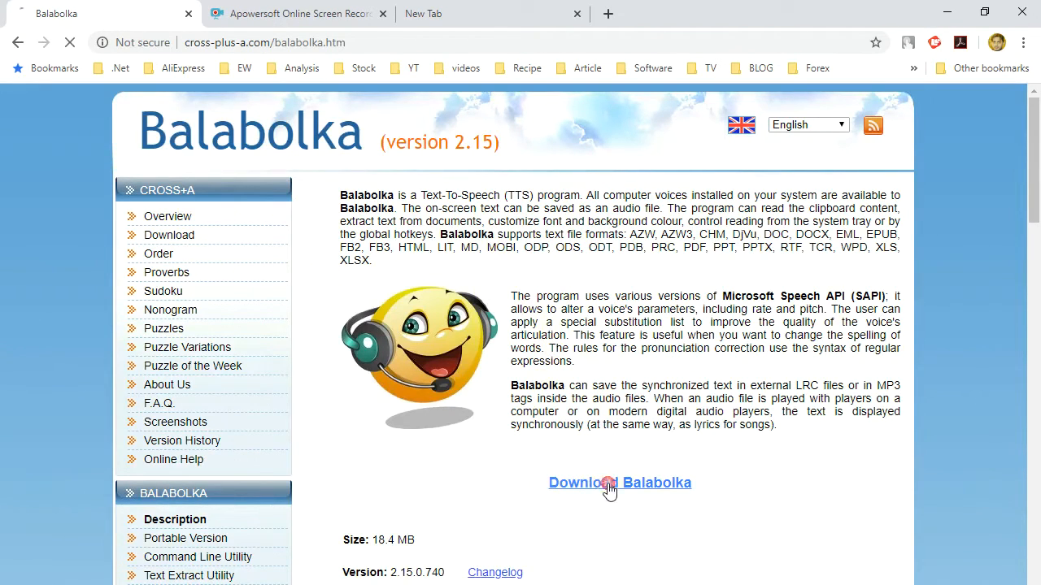
pyautogui.click(620, 482)
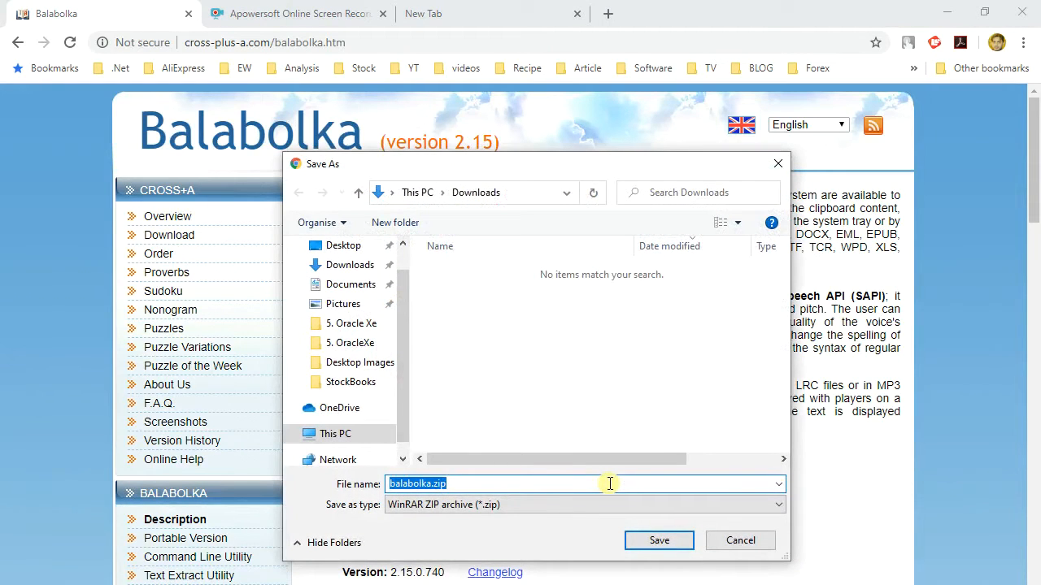
pyautogui.moveTo(426, 413)
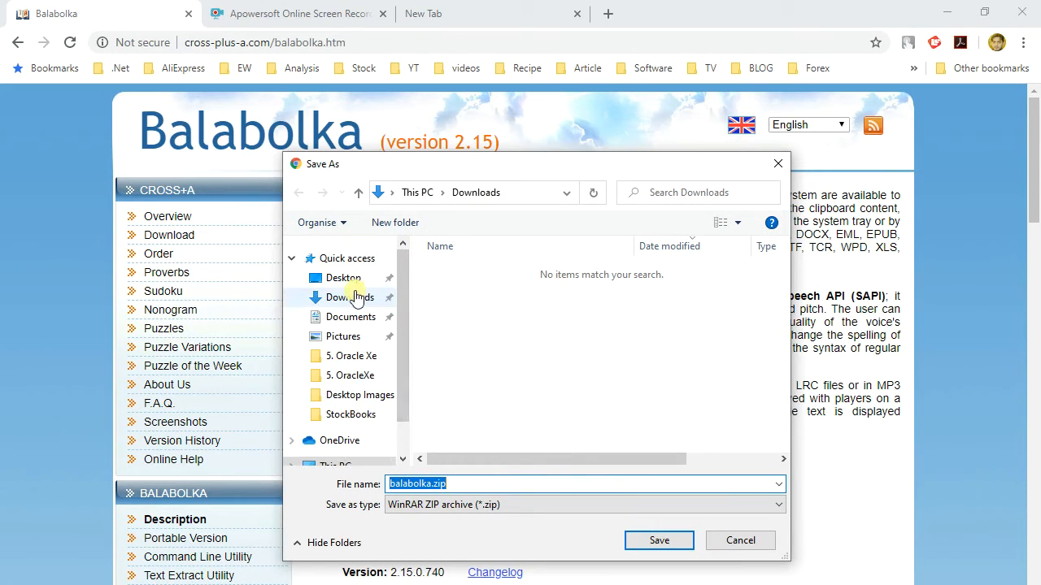
pyautogui.click(422, 484)
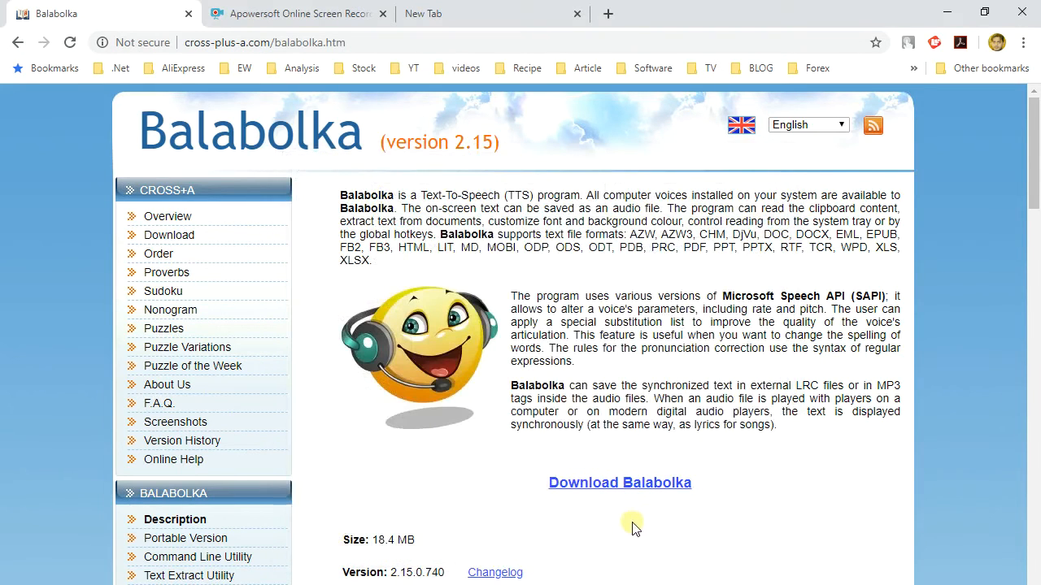
pyautogui.click(619, 482)
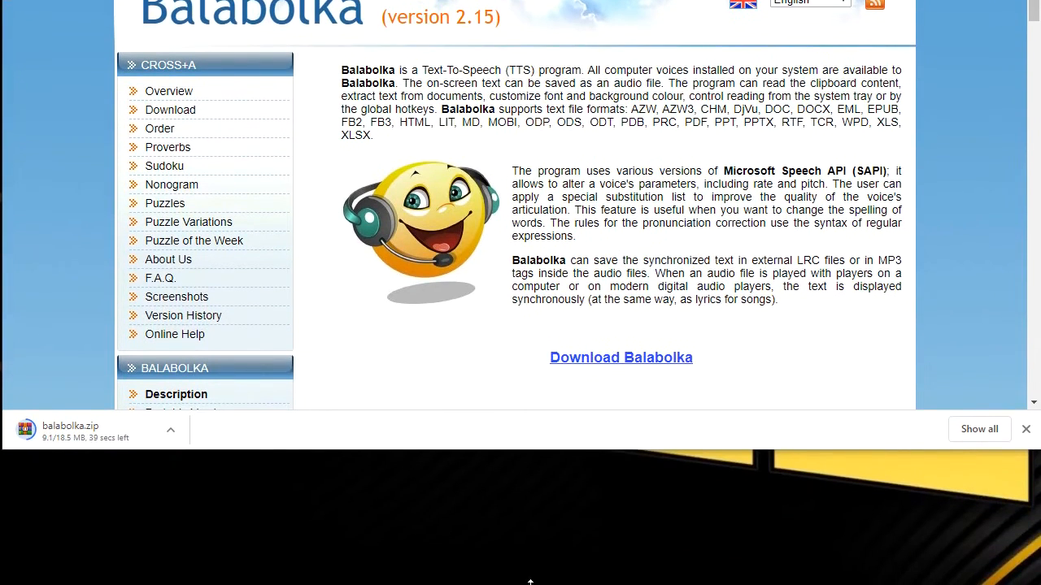
# - Show the taskbar input-language list: English (India), English (United States), Urdu
pyautogui.scroll(-3)
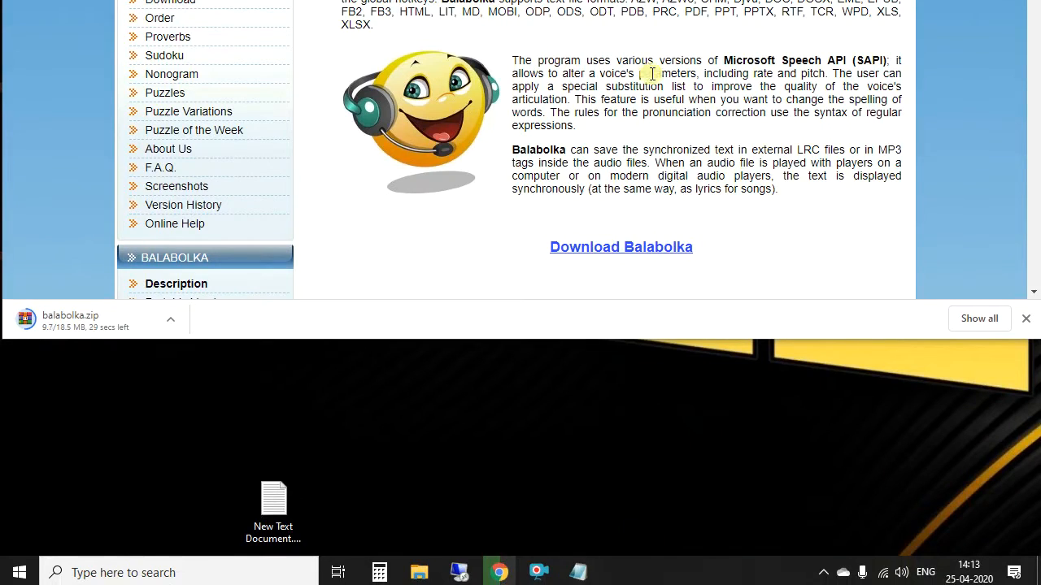
pyautogui.scroll(3)
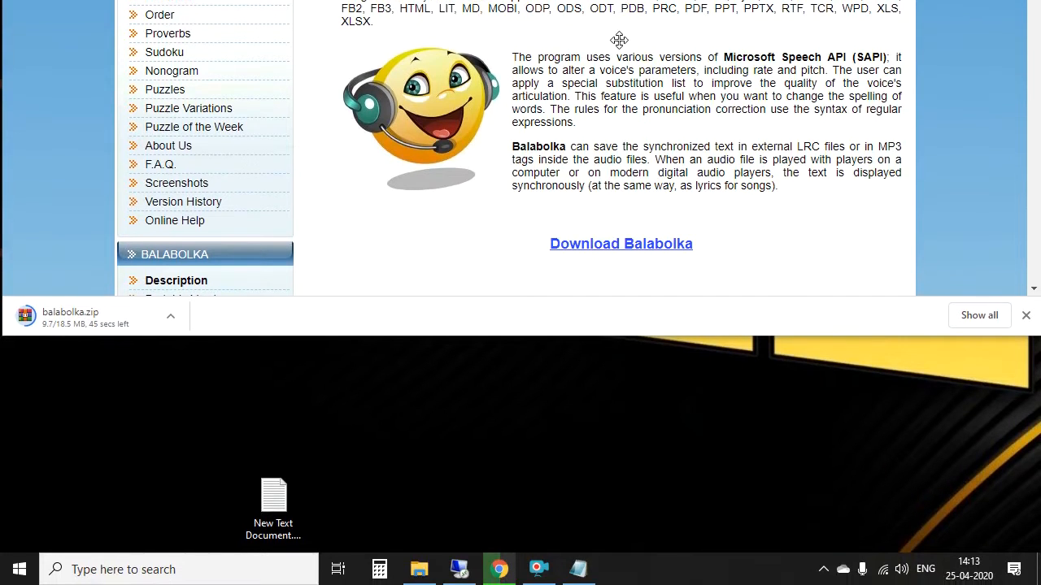
pyautogui.click(925, 569)
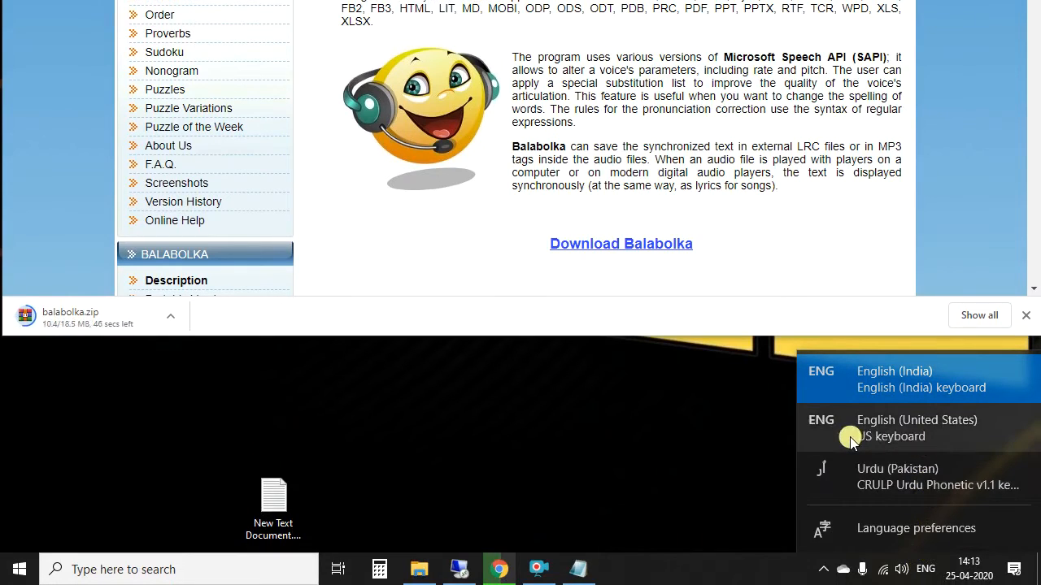
pyautogui.moveTo(964, 437)
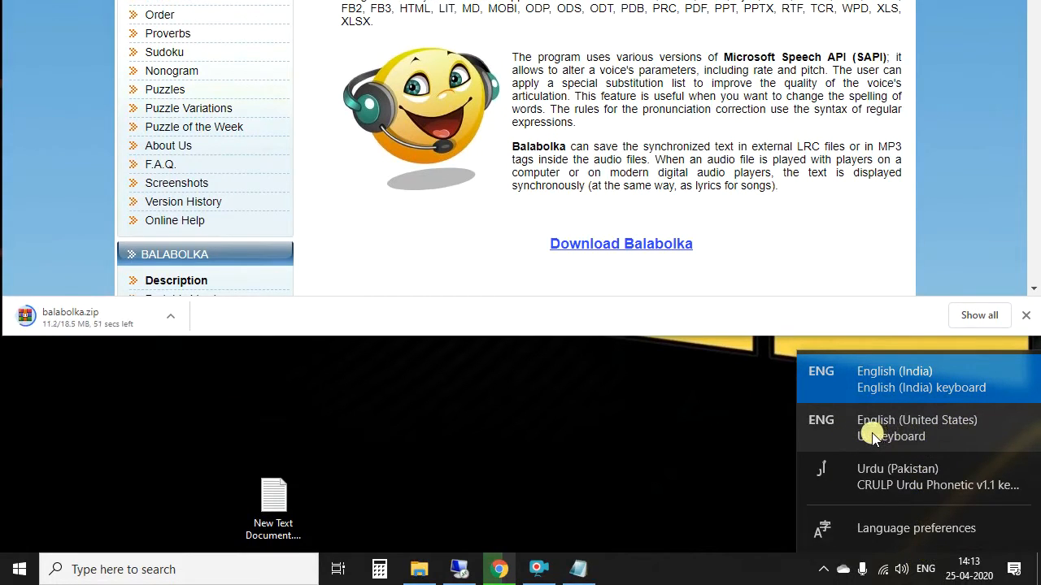
pyautogui.moveTo(884, 521)
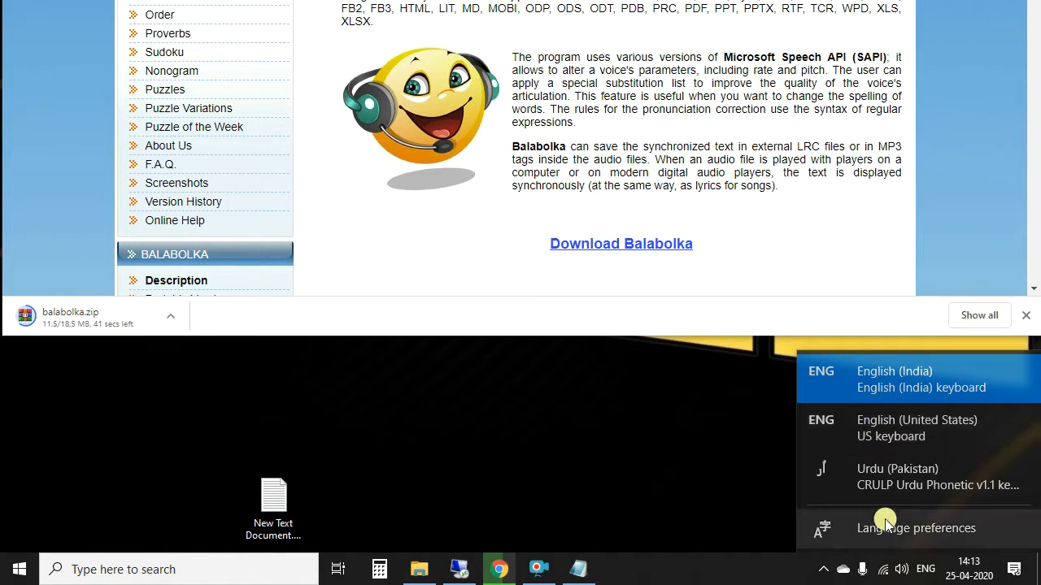
# - Review the preferred languages in Language preferences, then close Settings
pyautogui.click(915, 528)
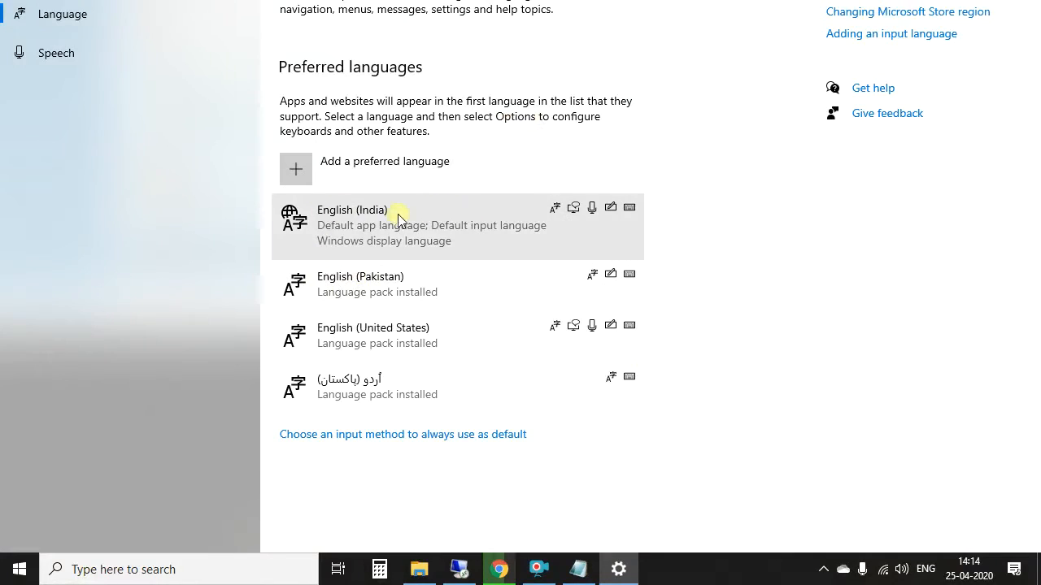
pyautogui.moveTo(573, 334)
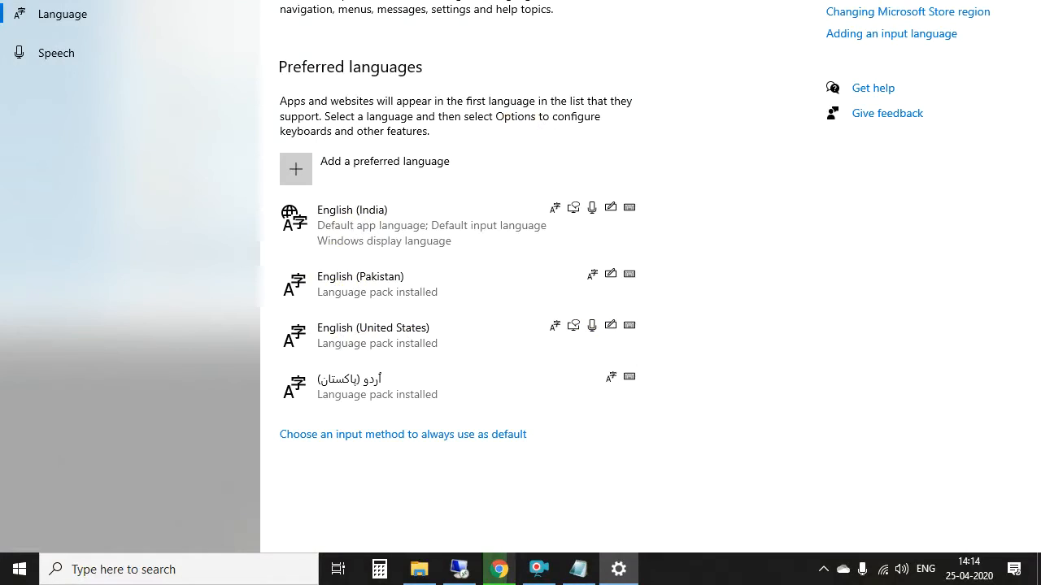
pyautogui.moveTo(903, 49)
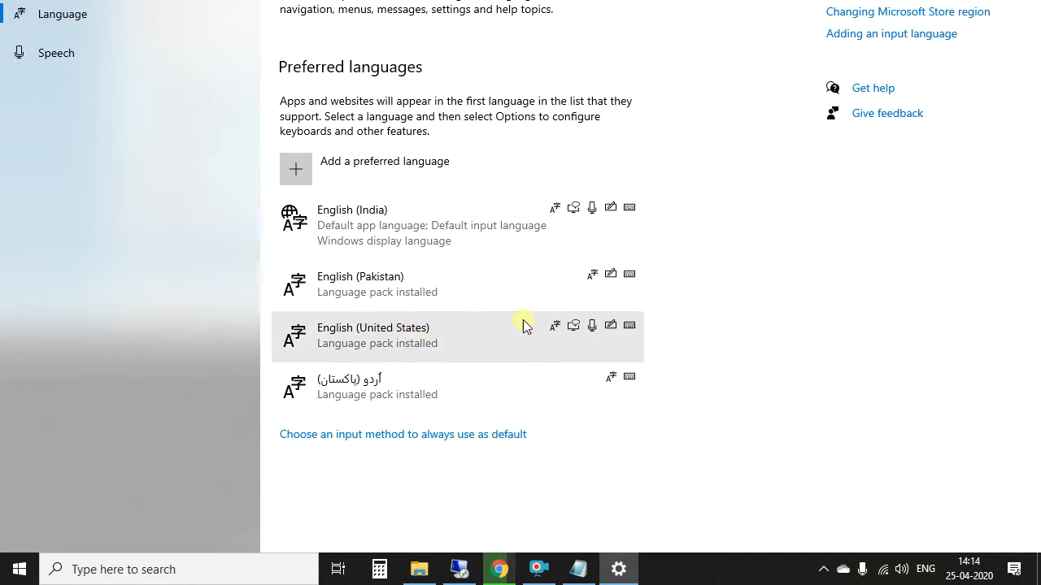
pyautogui.click(497, 569)
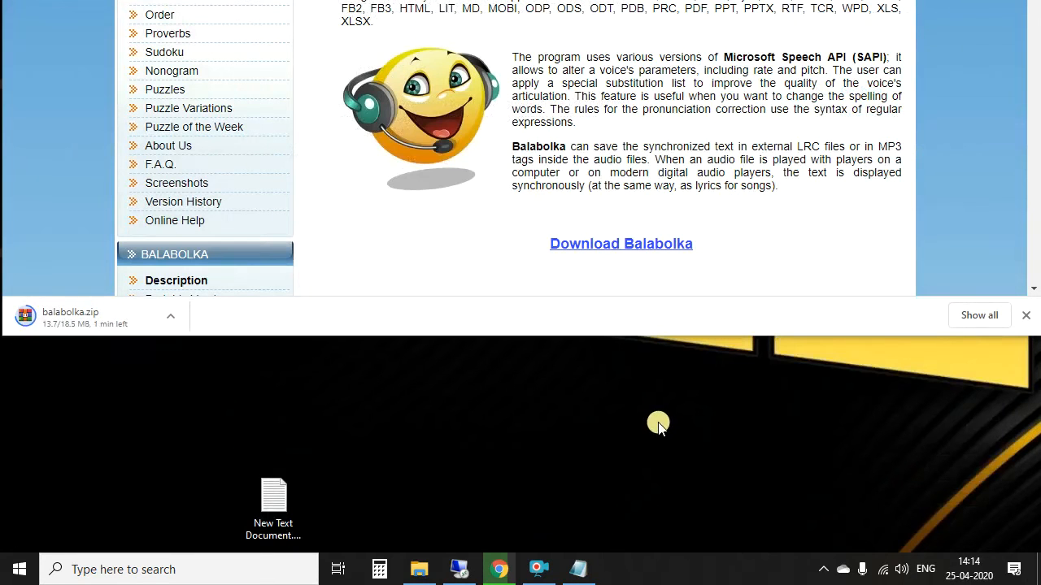
pyautogui.moveTo(645, 315)
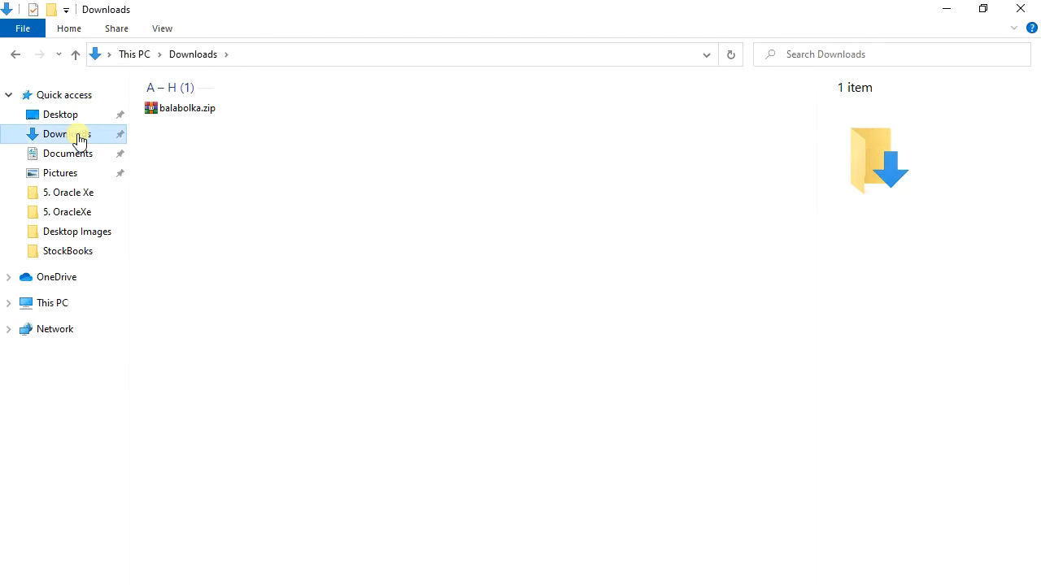
# - Extract balabolka.zip into Downloads and select the extracted setup.exe
pyautogui.rightClick(181, 107)
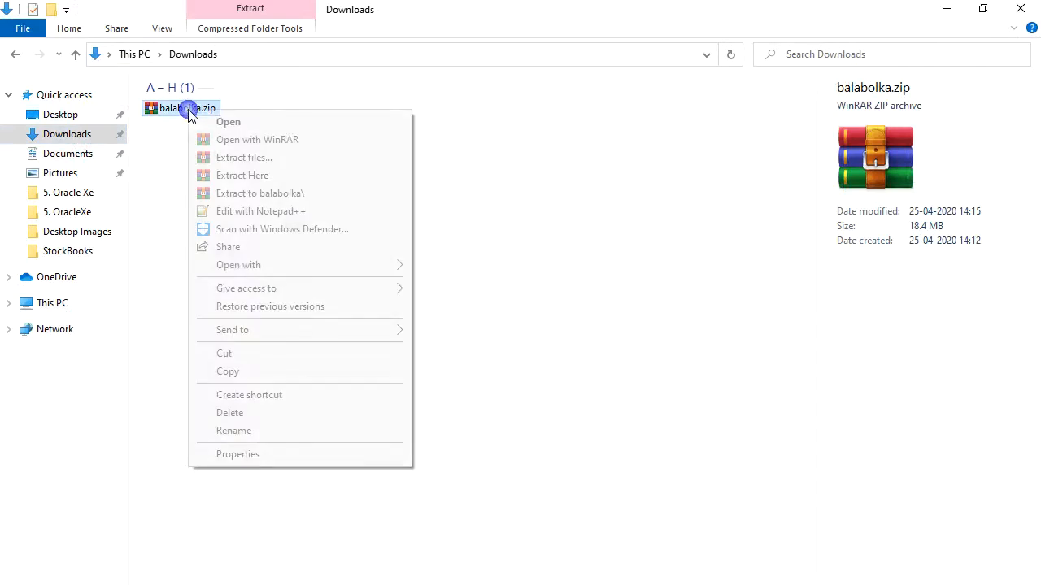
pyautogui.moveTo(243, 176)
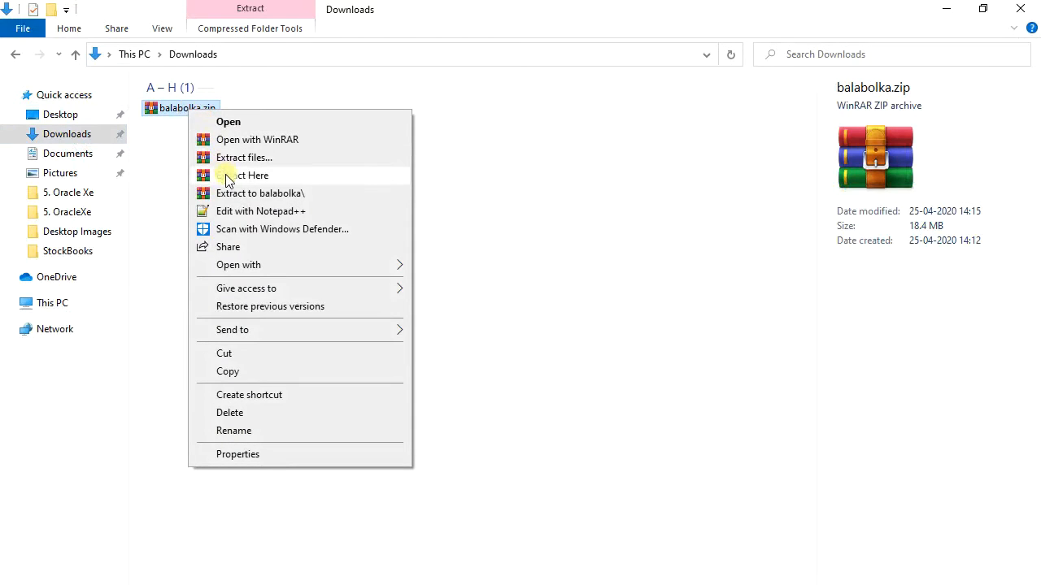
pyautogui.click(248, 174)
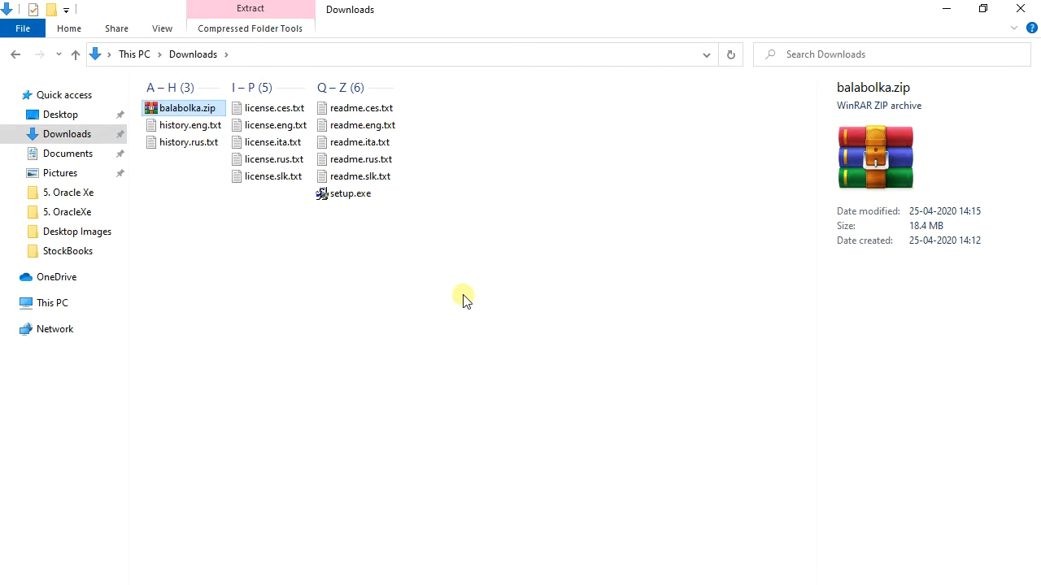
pyautogui.moveTo(447, 282)
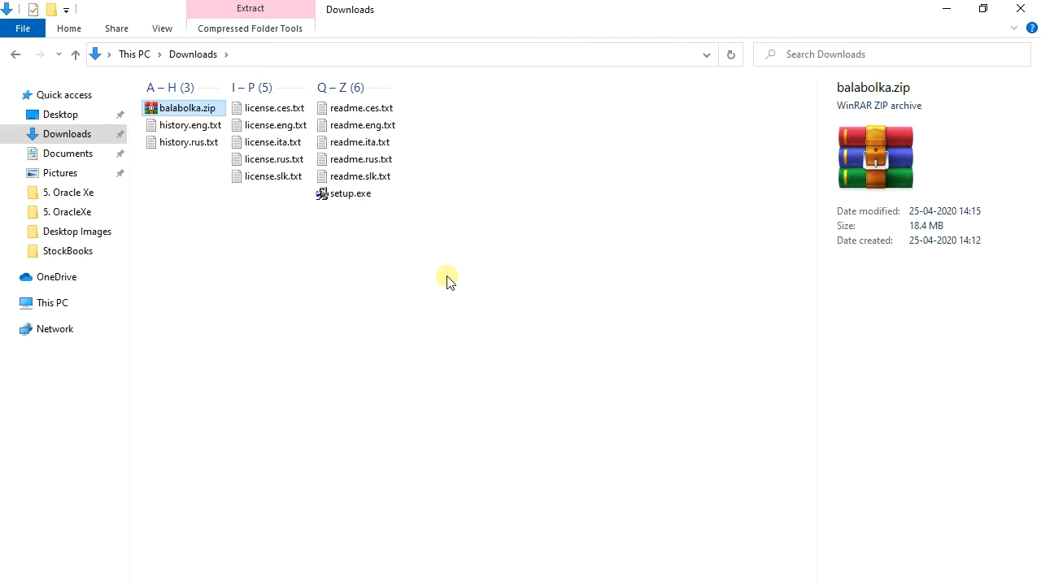
pyautogui.click(405, 259)
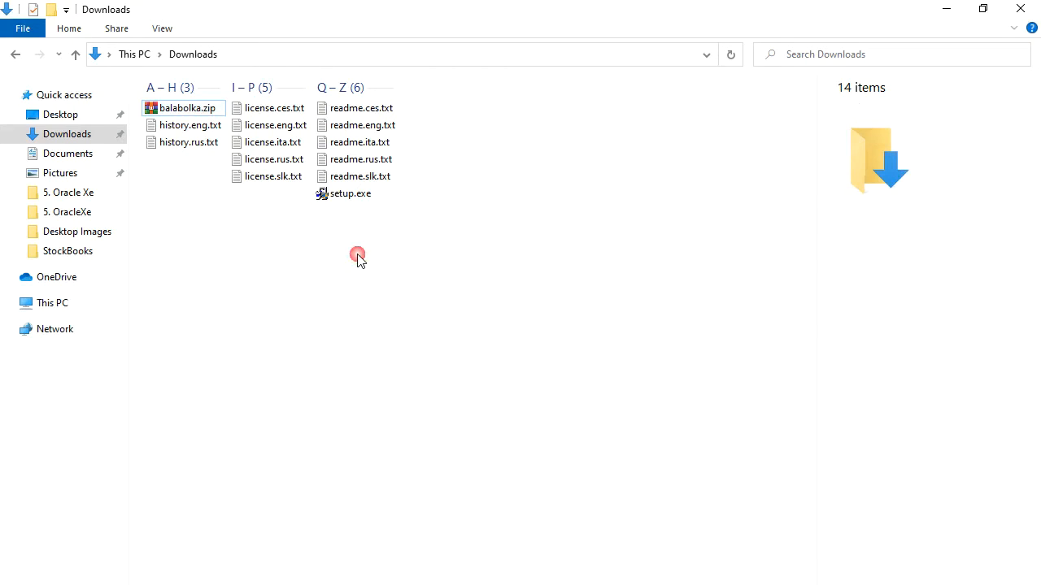
pyautogui.click(348, 193)
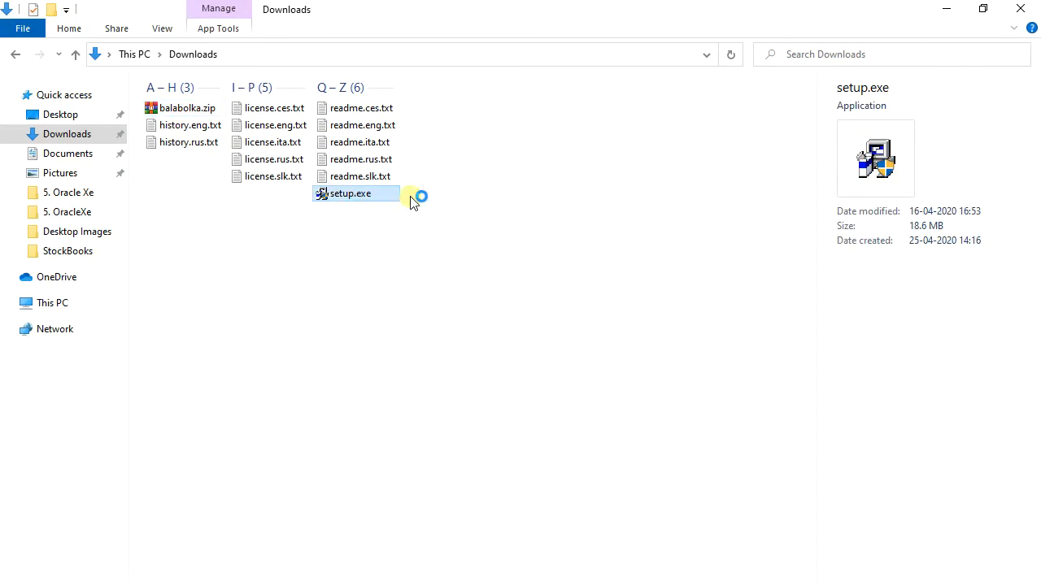
# - Install Balabolka in English to the default Program Files (x86) folder with a desktop icon
pyautogui.doubleClick(350, 193)
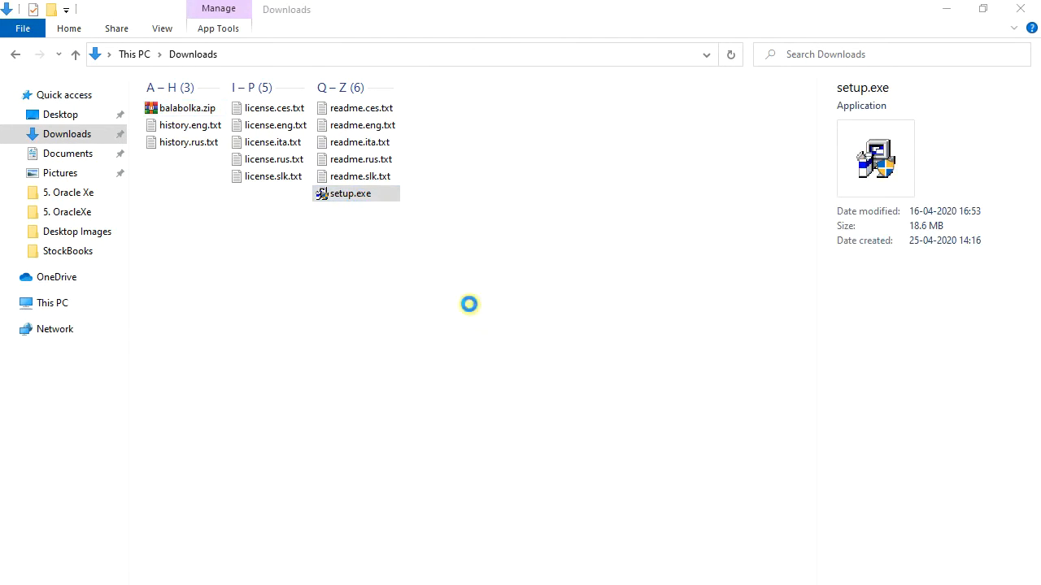
pyautogui.doubleClick(349, 193)
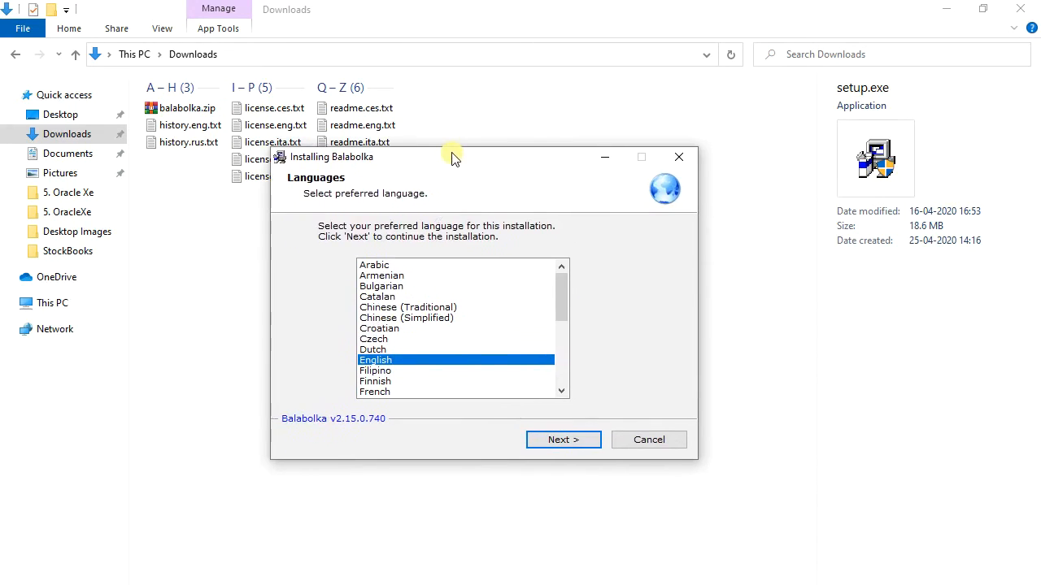
pyautogui.click(563, 439)
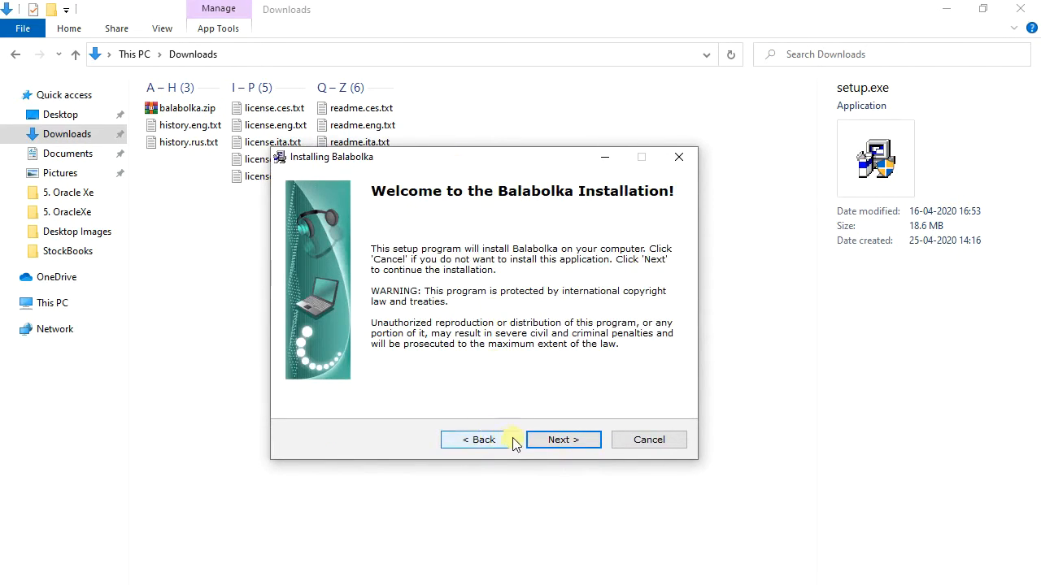
pyautogui.click(563, 439)
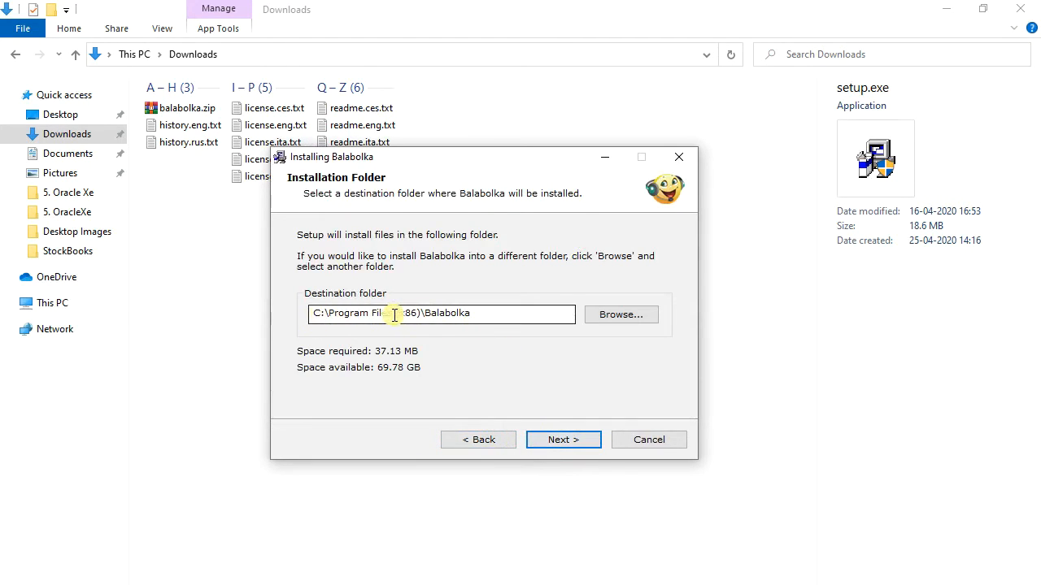
pyautogui.moveTo(471, 370)
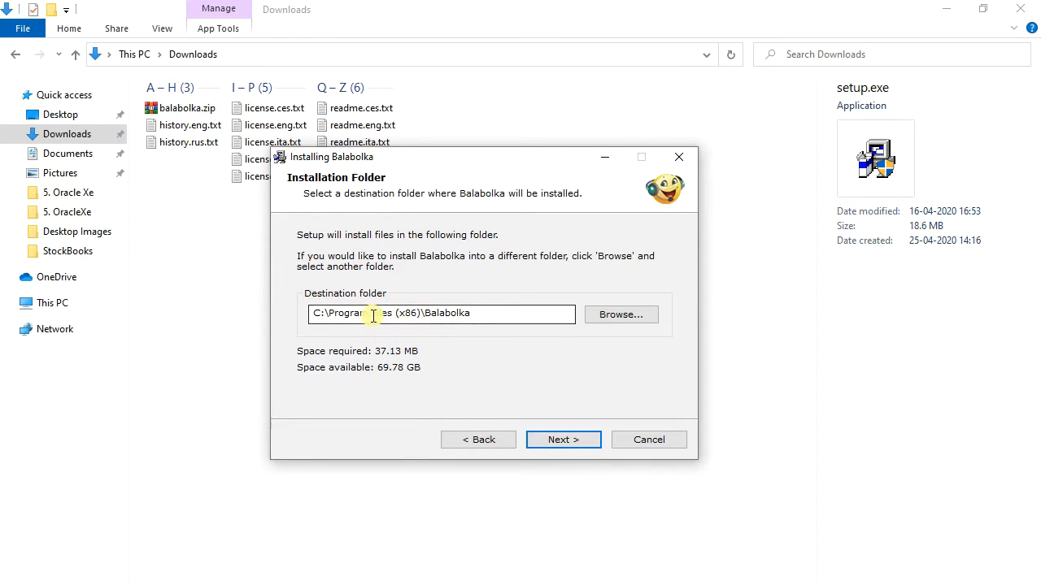
pyautogui.moveTo(536, 340)
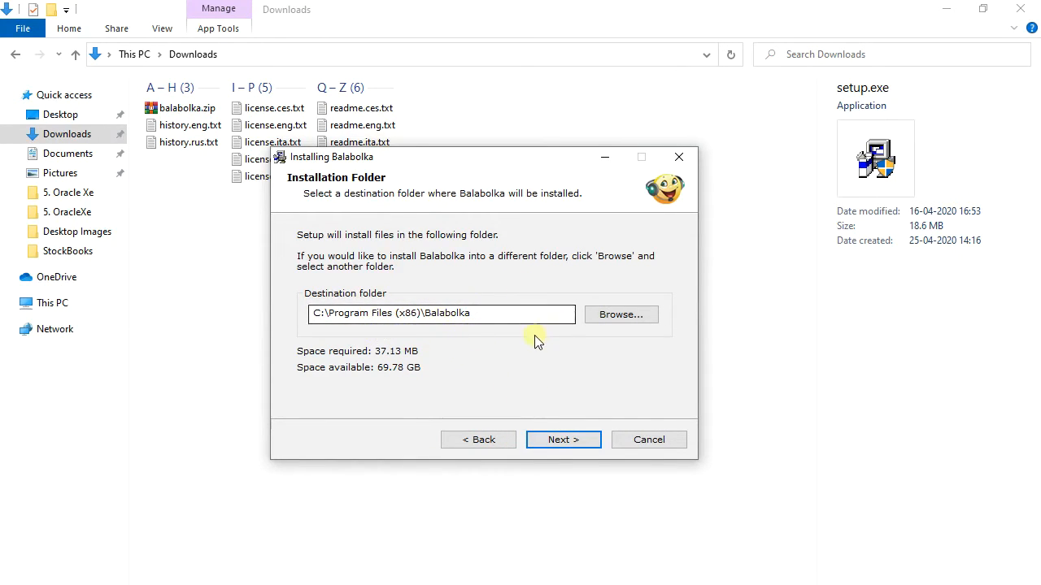
pyautogui.click(563, 439)
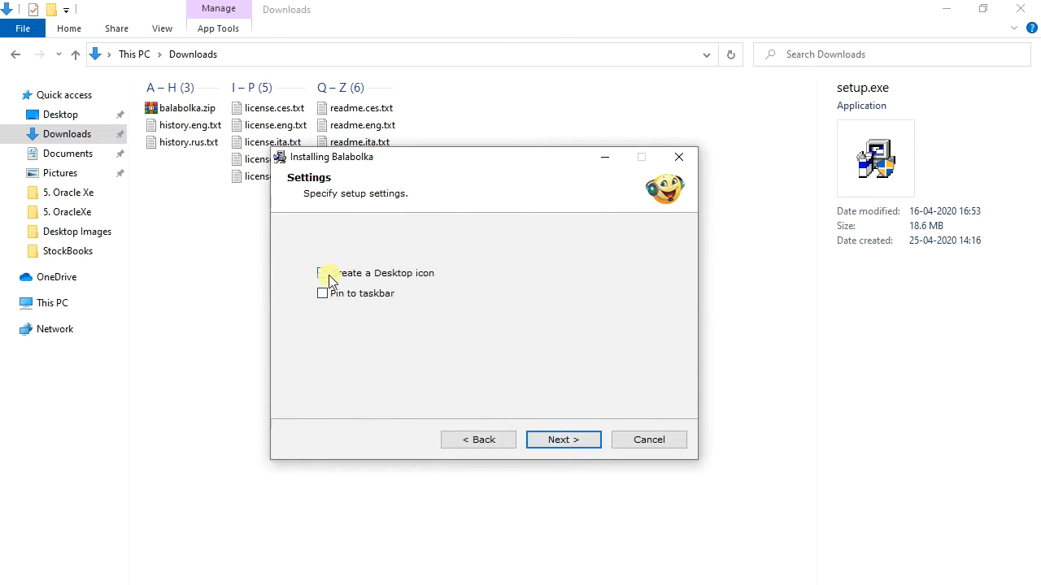
pyautogui.click(563, 439)
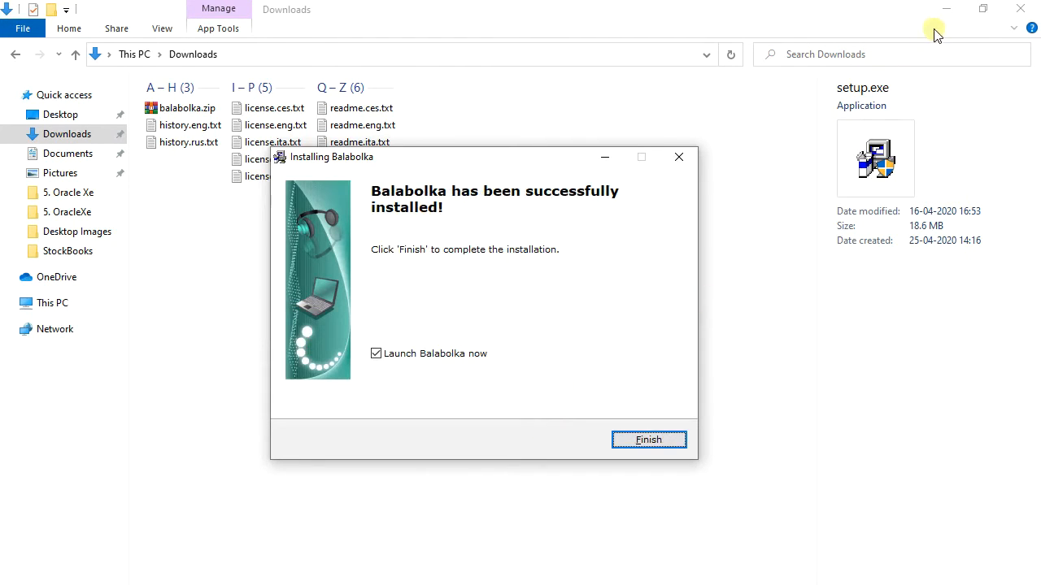
# - Finish the Balabolka installer with Launch Balabolka ticked
pyautogui.click(648, 440)
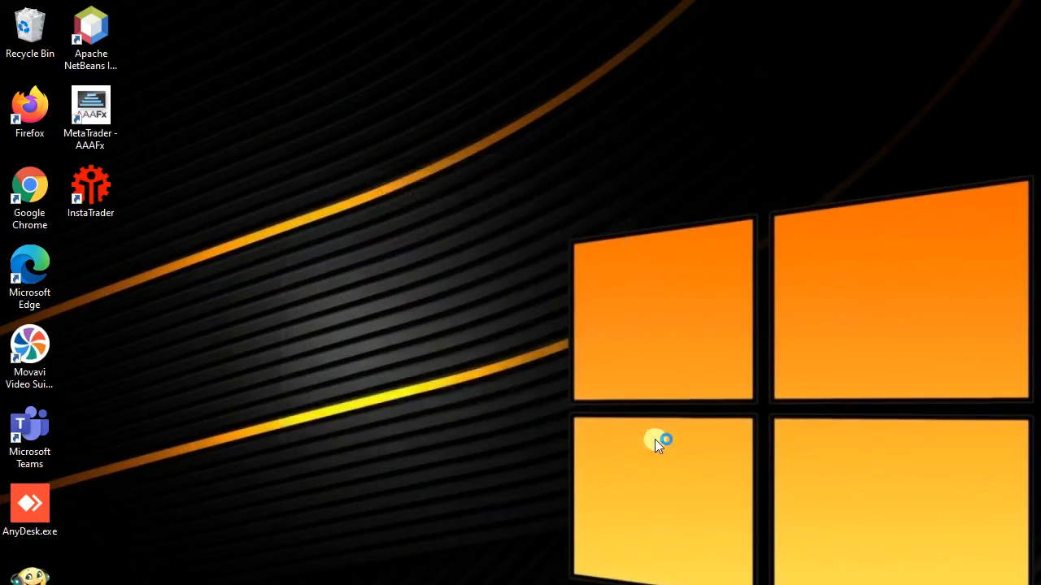
pyautogui.moveTo(648, 421)
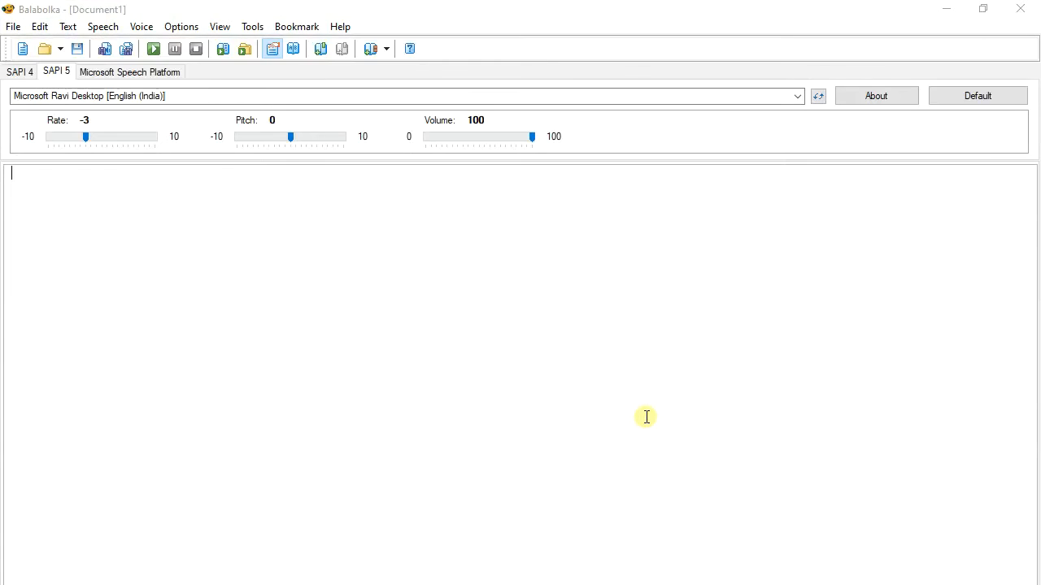
pyautogui.moveTo(461, 284)
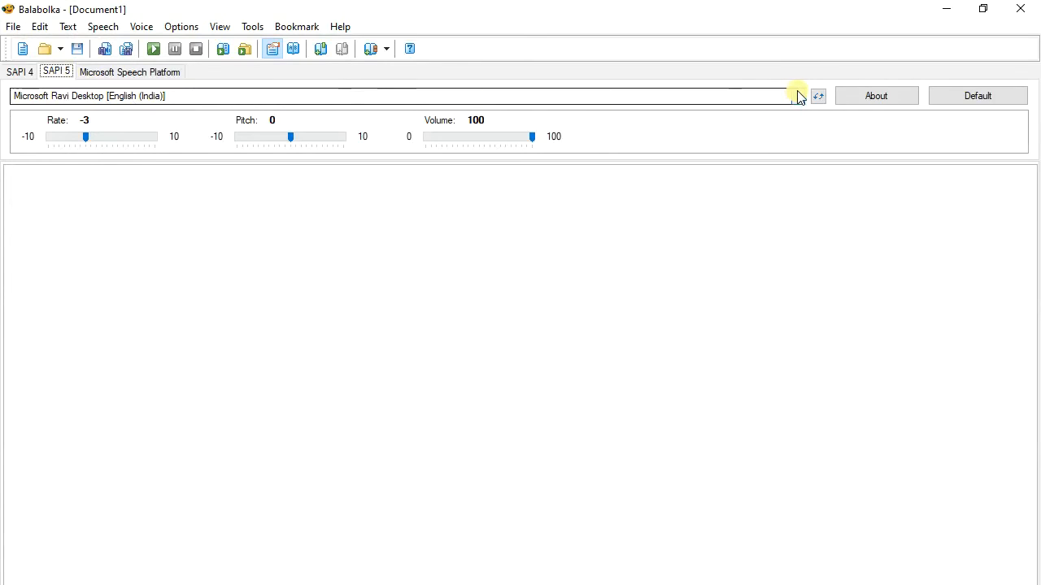
# - Choose Microsoft David Desktop from the SAPI 5 voice dropdown
pyautogui.click(796, 95)
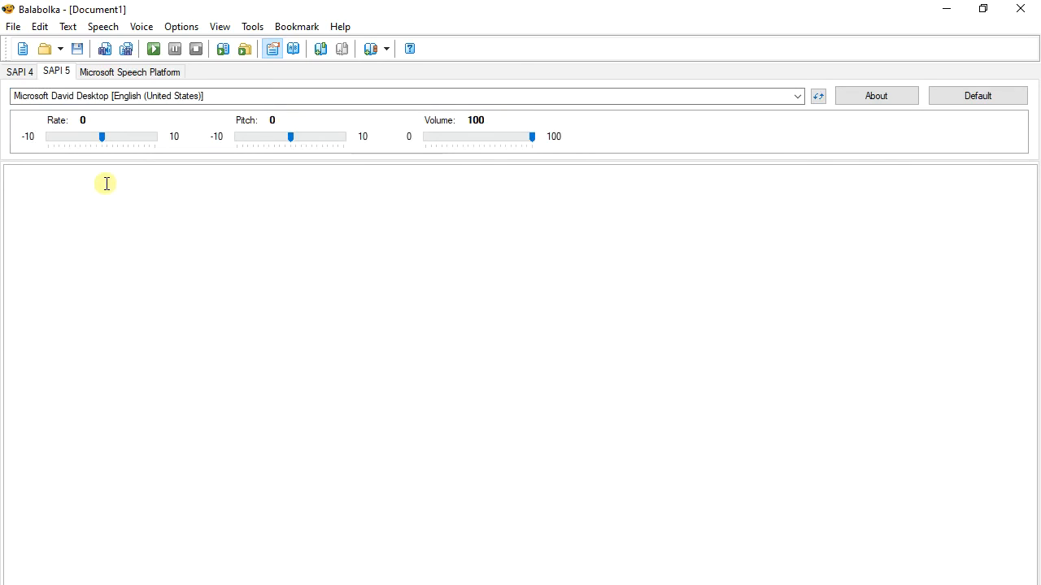
# - Type 'This is Microsoft David Text to Speech.' and read it aloud
pyautogui.click(106, 173)
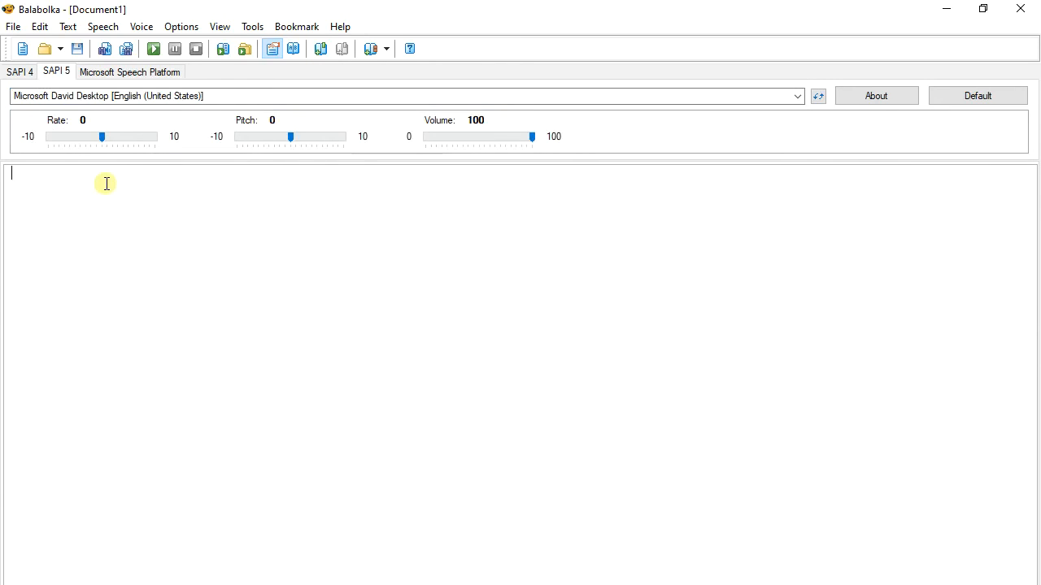
pyautogui.write('This')
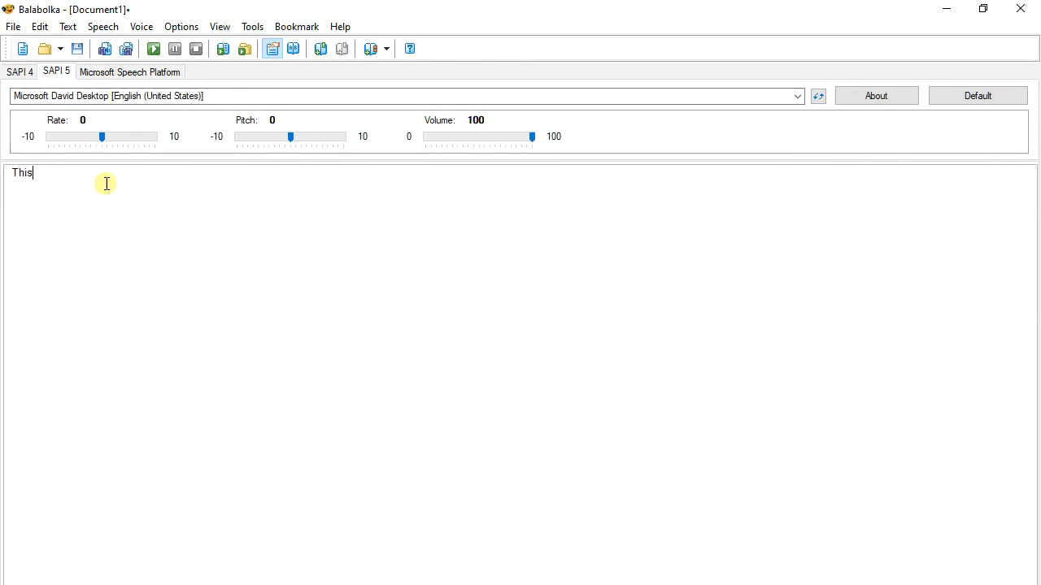
pyautogui.write('is Mic')
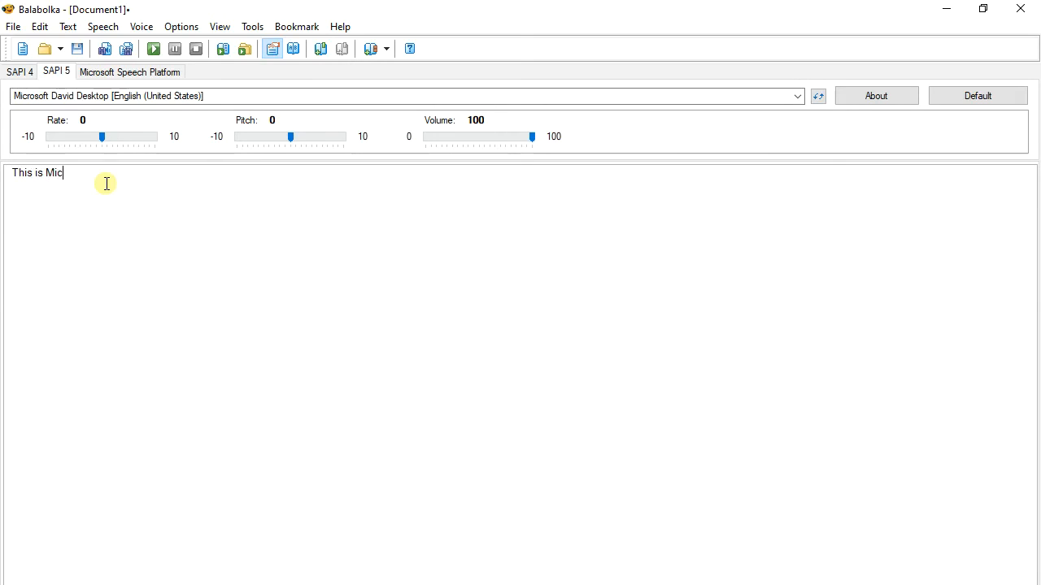
pyautogui.write('rosoft')
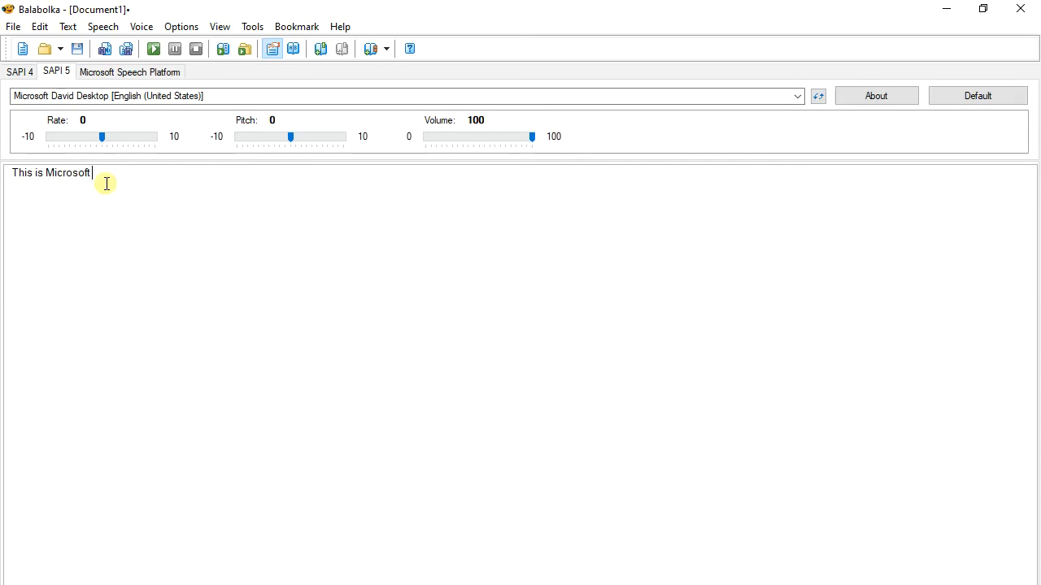
pyautogui.write('David')
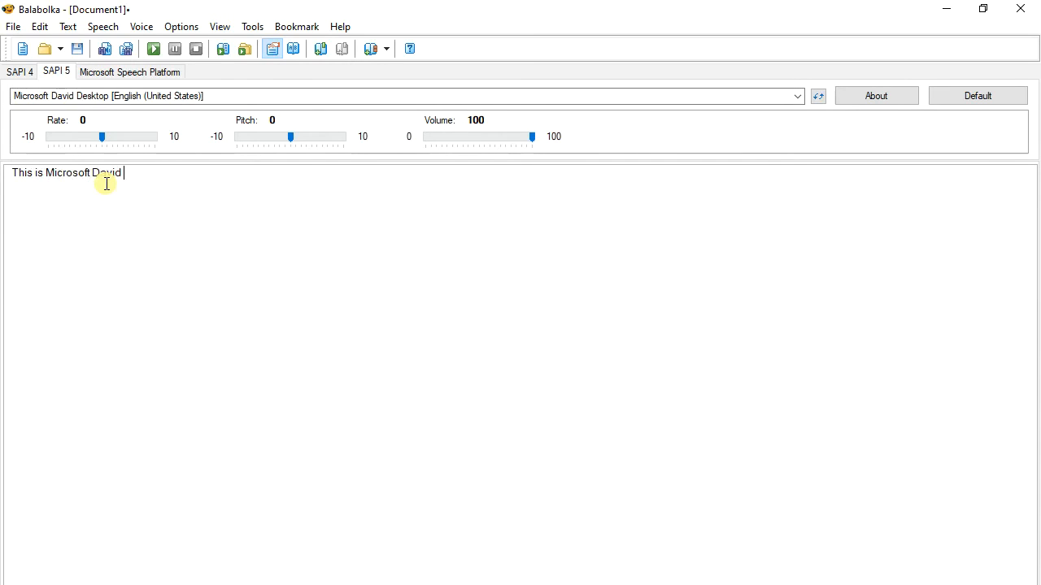
pyautogui.write('Text to Spe')
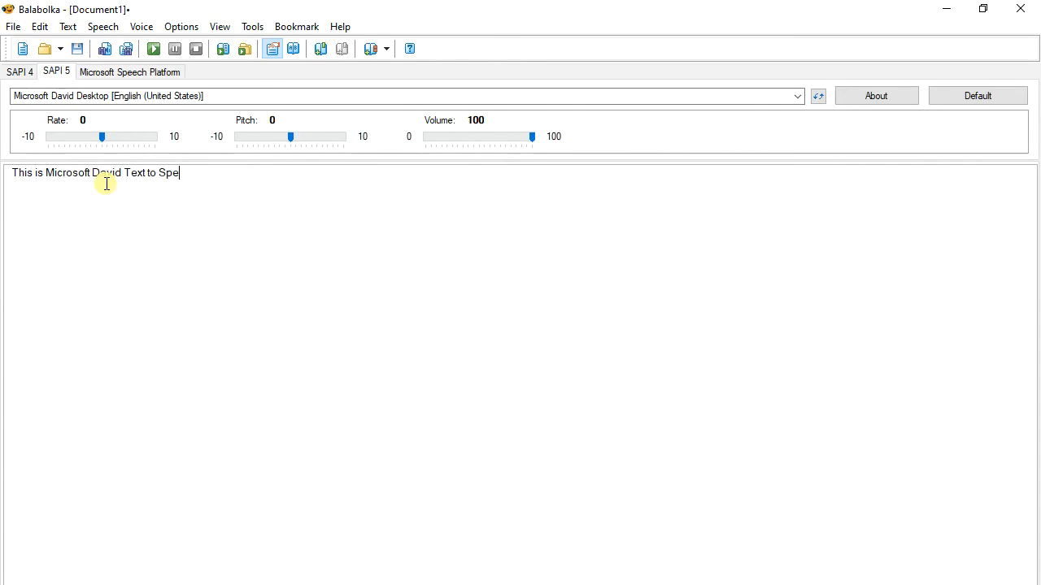
pyautogui.write('ech.')
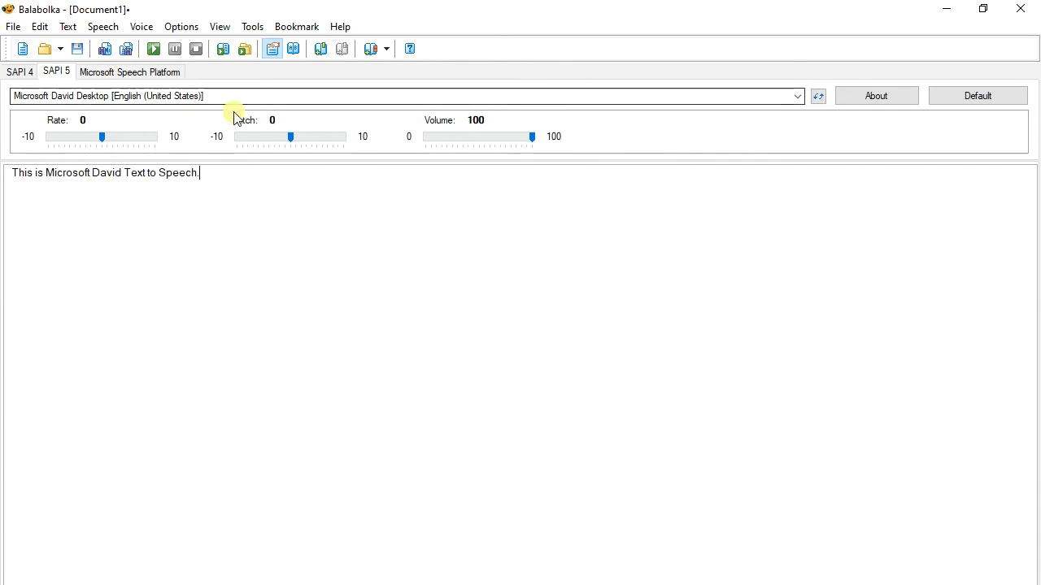
pyautogui.click(153, 49)
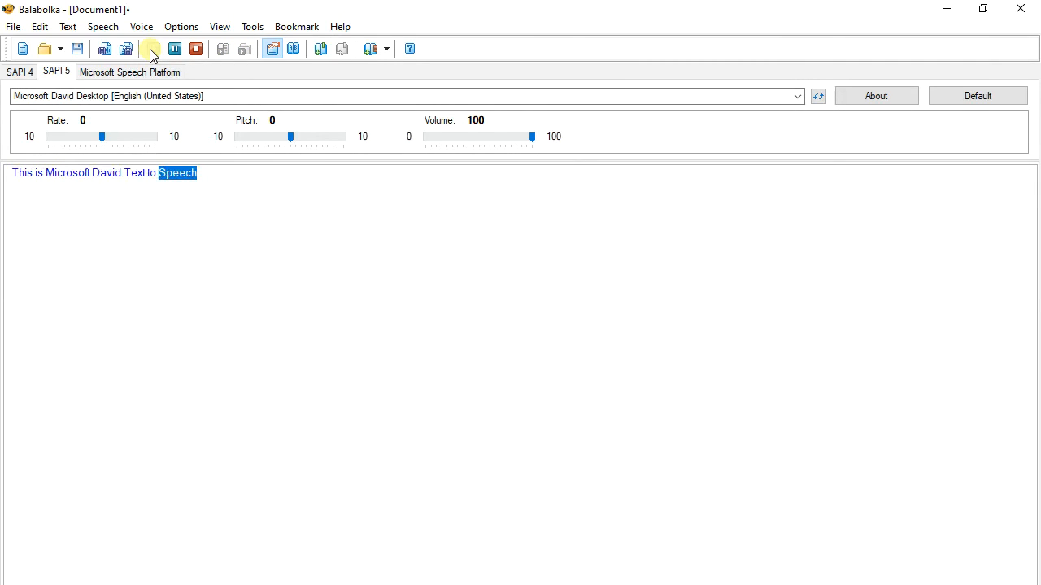
pyautogui.click(153, 49)
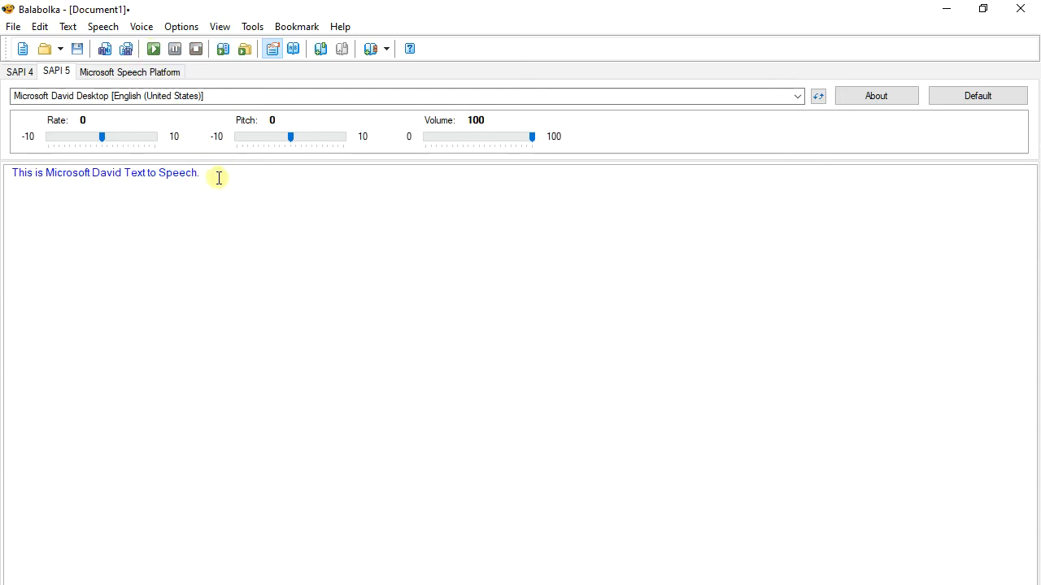
# - Select Microsoft Zira Desktop, set rate to -7, and read the sentence aloud
pyautogui.click(797, 96)
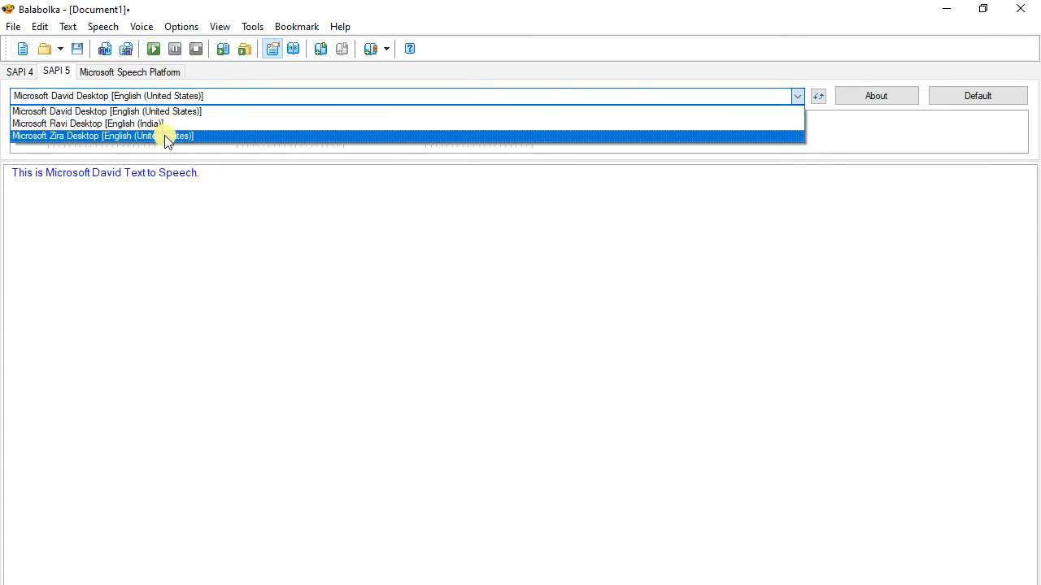
pyautogui.click(165, 136)
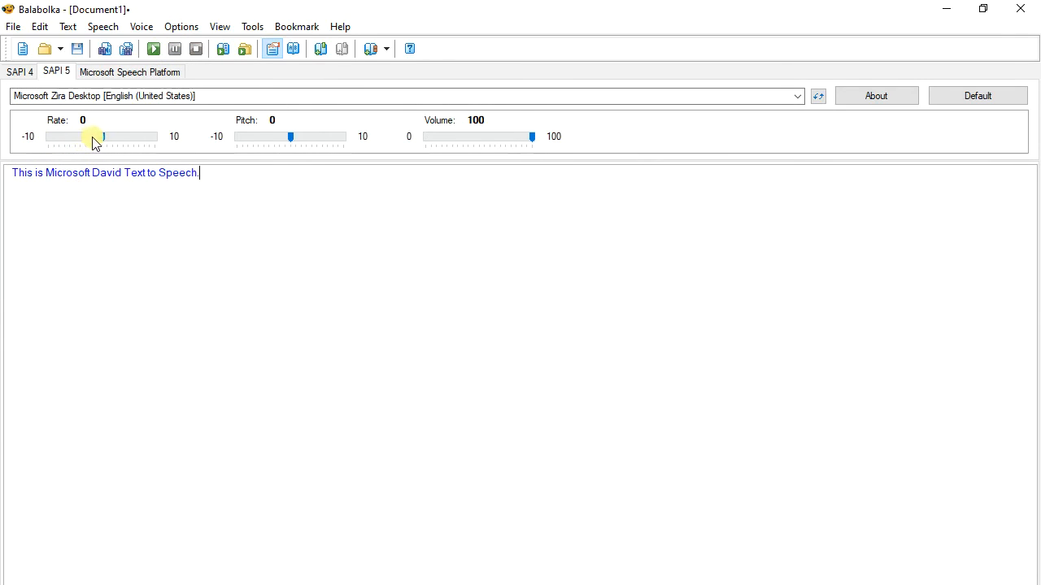
pyautogui.moveTo(103, 137); pyautogui.dragTo(69, 137)
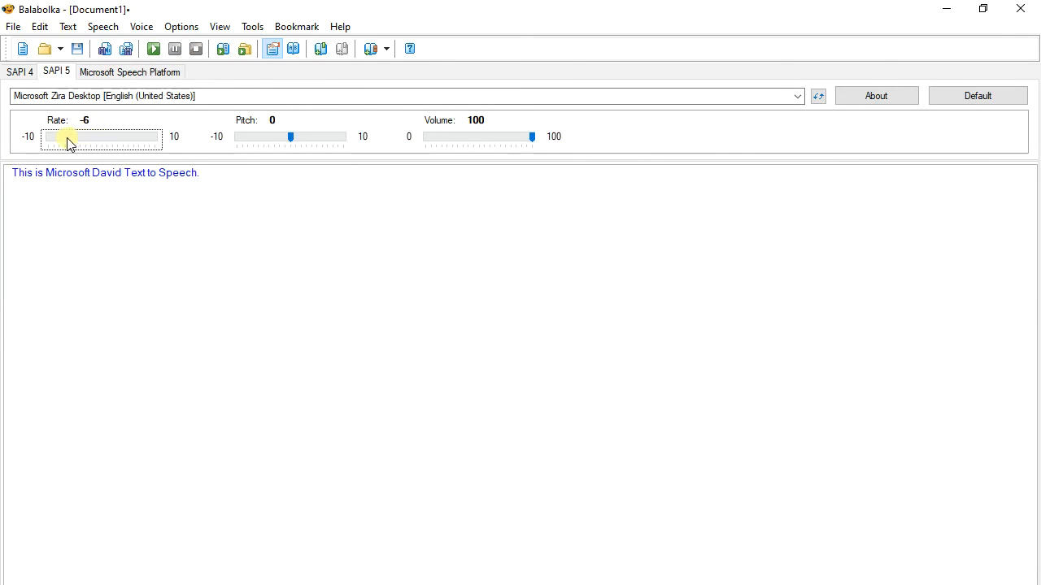
pyautogui.moveTo(70, 137); pyautogui.dragTo(65, 137)
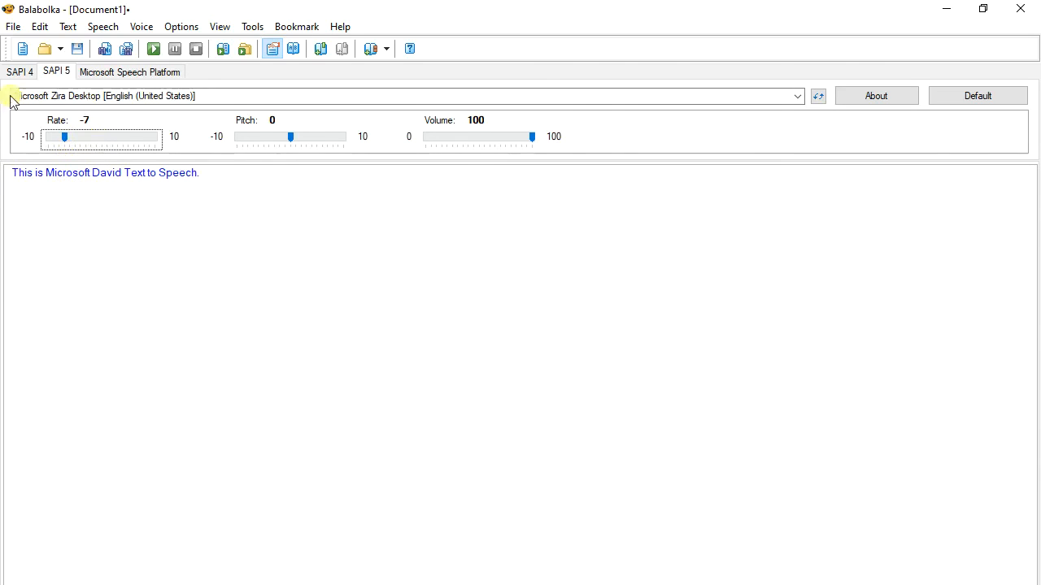
pyautogui.click(153, 49)
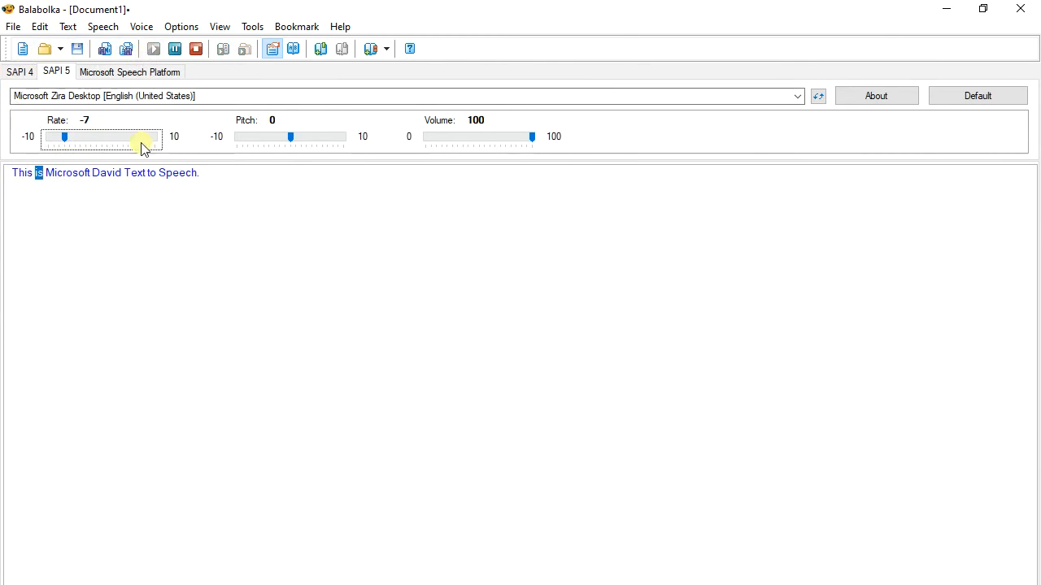
pyautogui.doubleClick(106, 173)
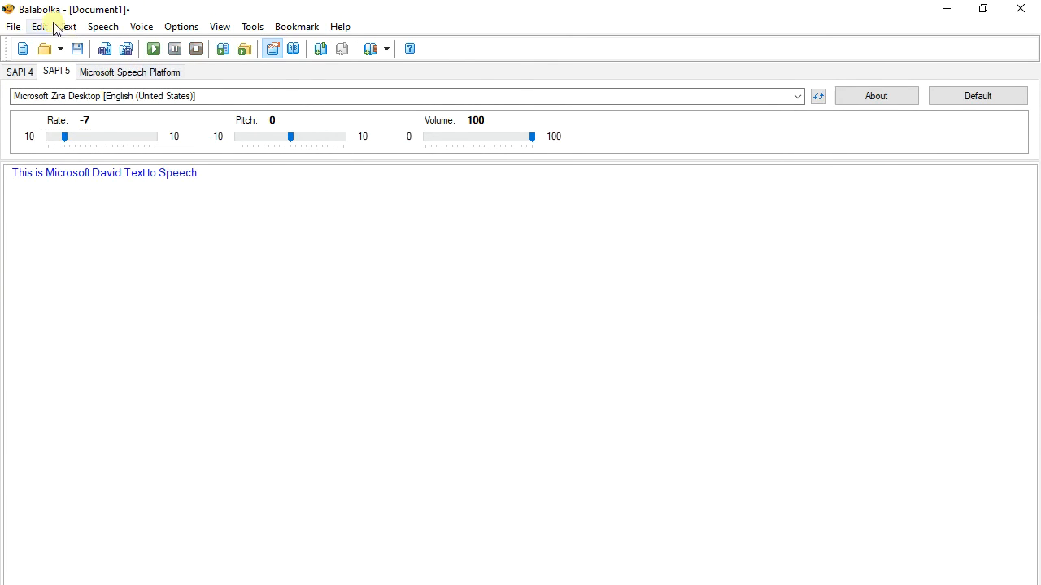
# - Save the spoken sentence as a .wav file in the Downloads folder
pyautogui.click(13, 26)
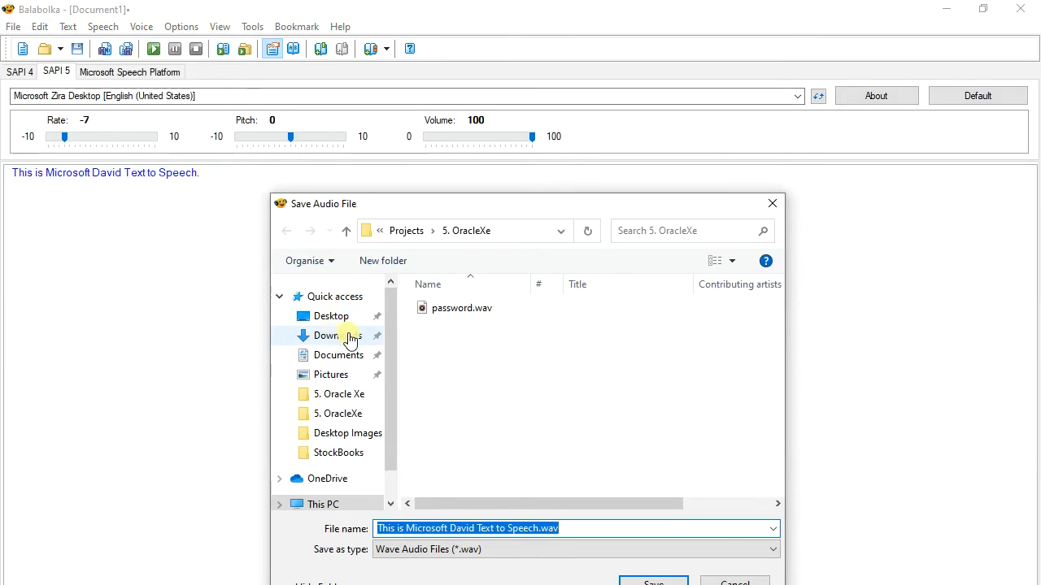
pyautogui.moveTo(338, 355)
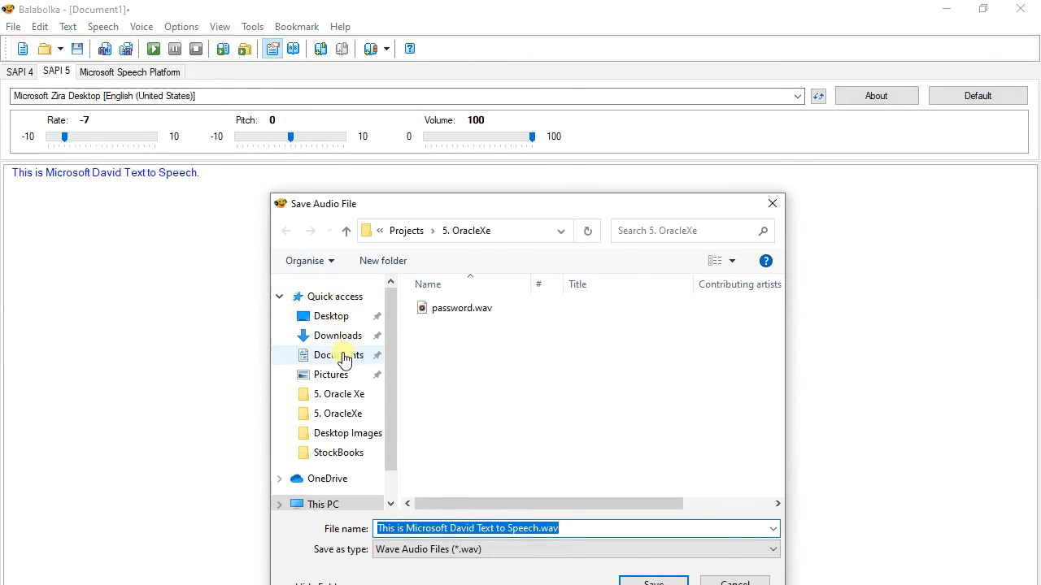
pyautogui.click(337, 335)
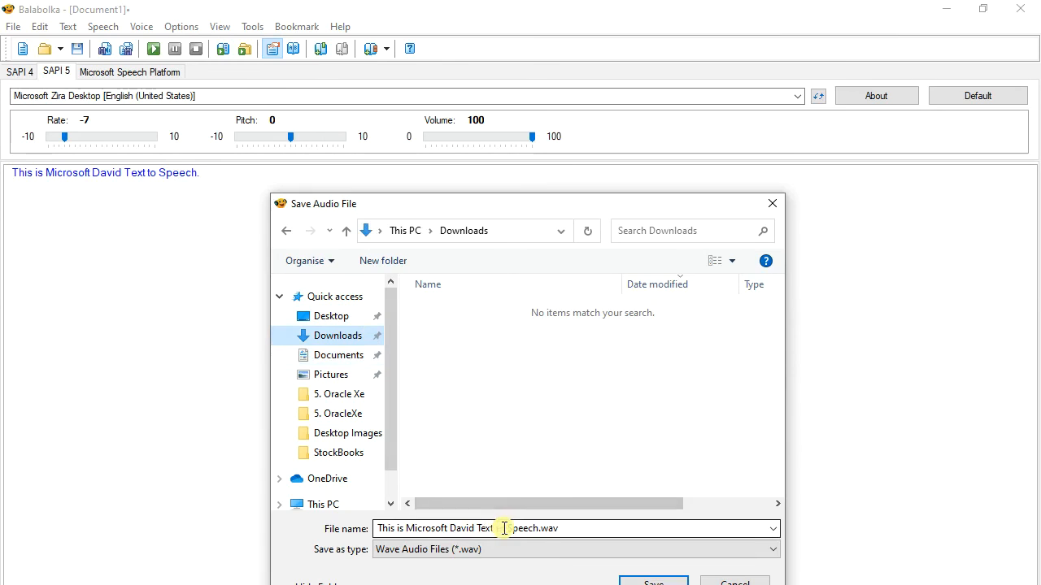
pyautogui.moveTo(508, 204); pyautogui.dragTo(541, 111)
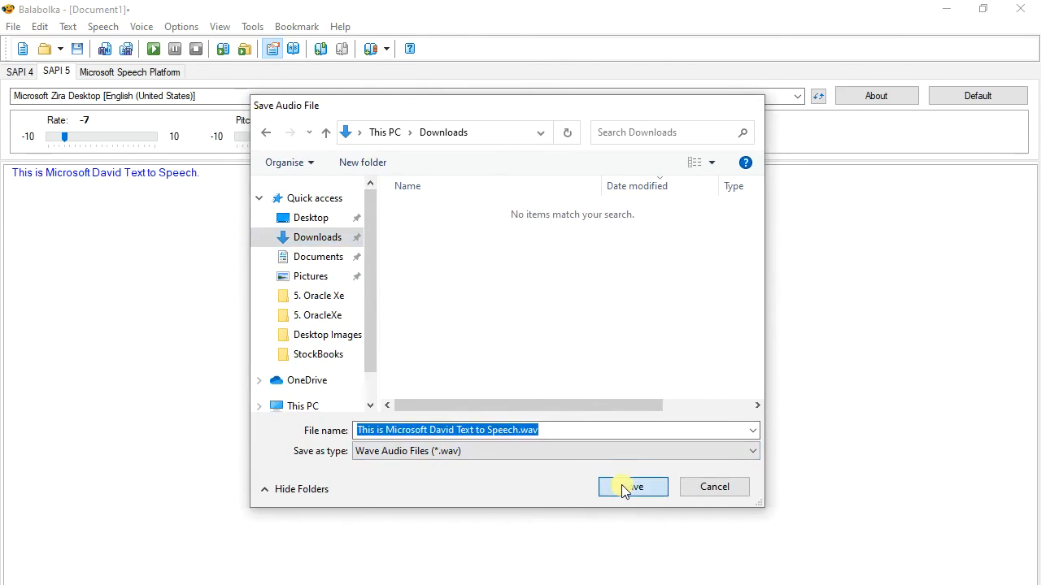
pyautogui.click(633, 486)
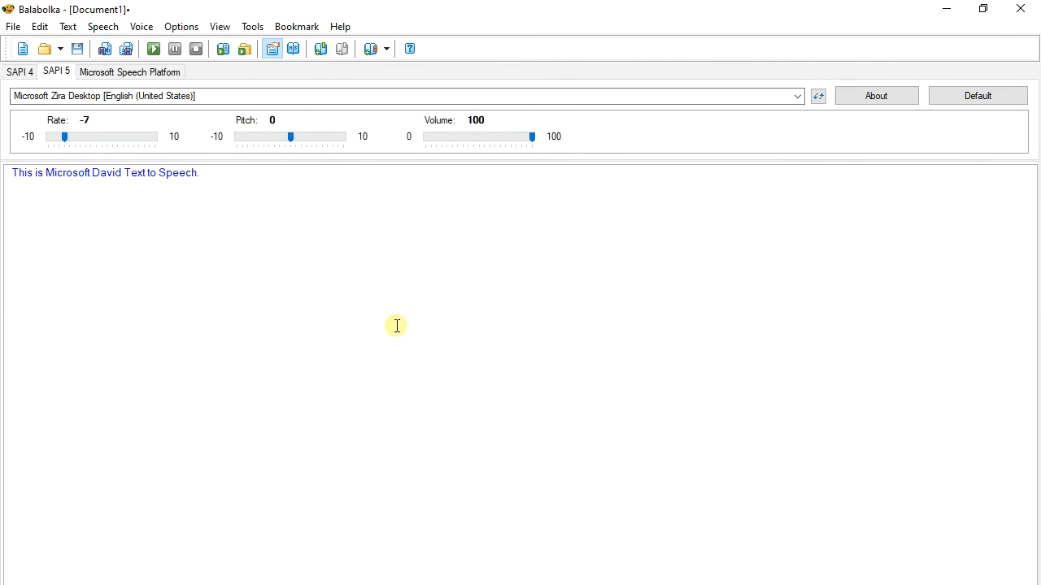
pyautogui.moveTo(511, 224)
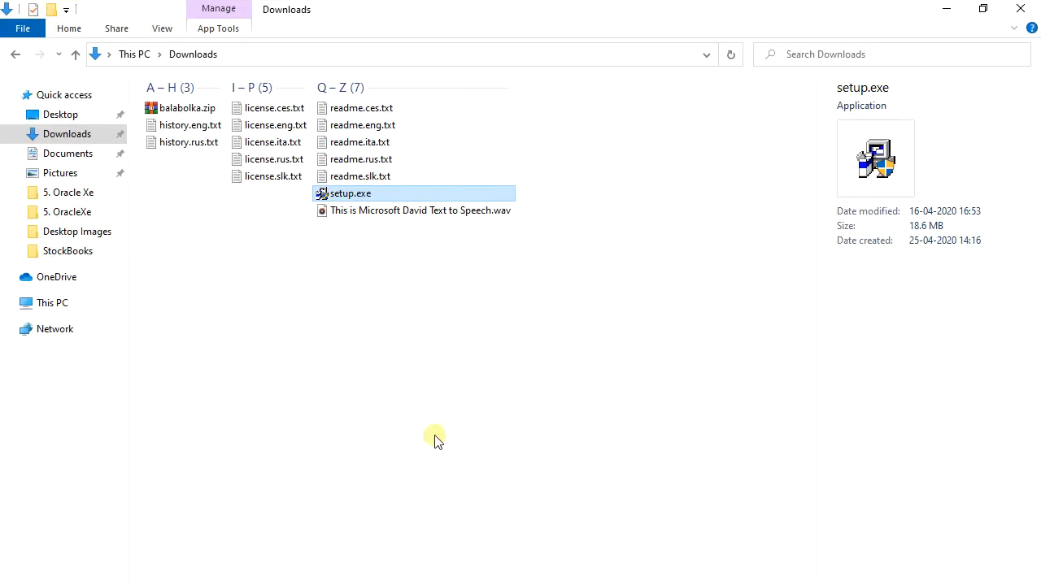
# - Play 'This is Microsoft David Text to Speech.wav' in Windows Media Player, then close it
pyautogui.click(397, 236)
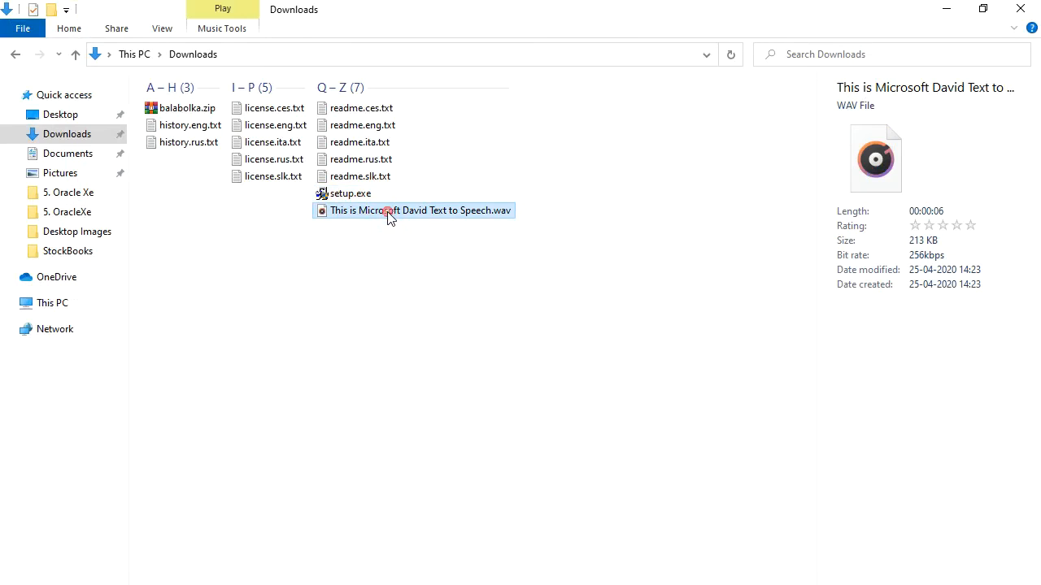
pyautogui.doubleClick(414, 210)
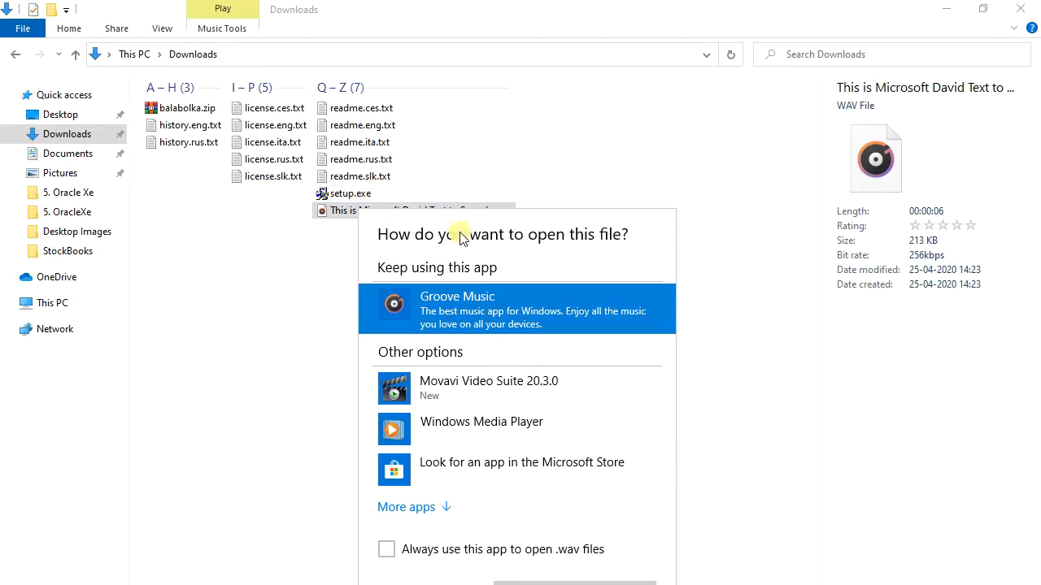
pyautogui.moveTo(448, 439)
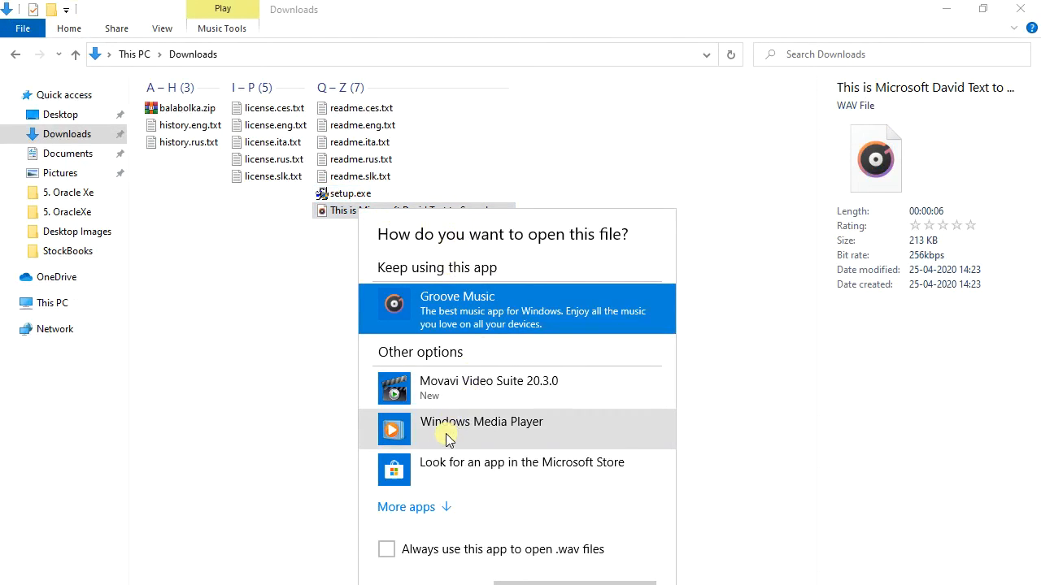
pyautogui.click(386, 549)
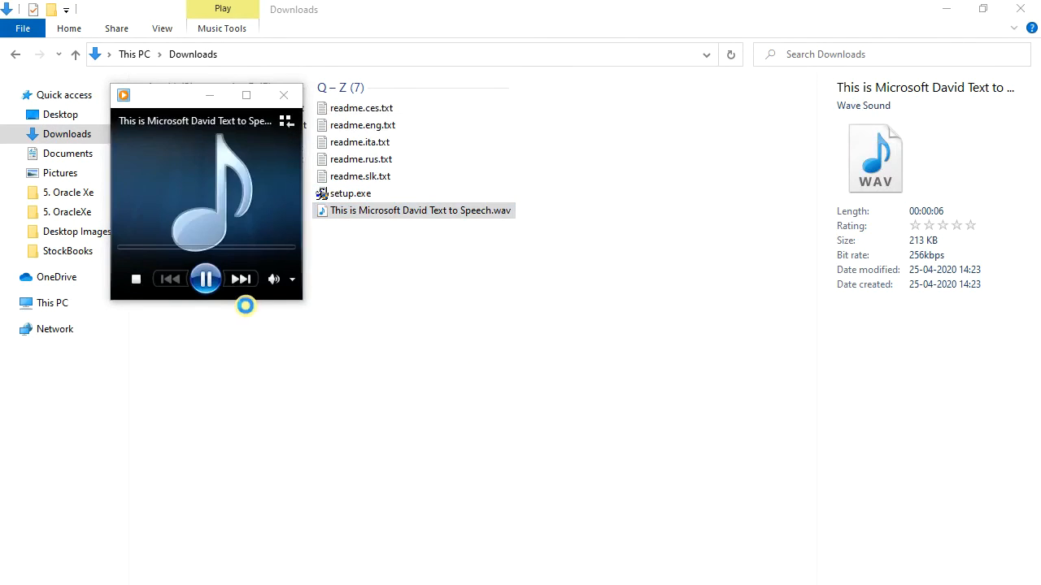
pyautogui.moveTo(256, 320)
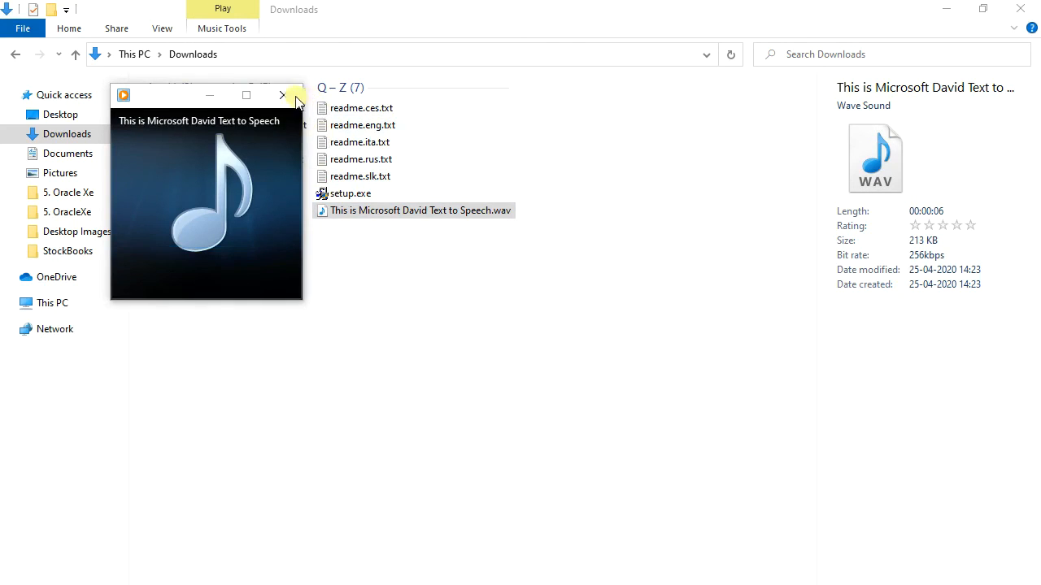
pyautogui.click(283, 95)
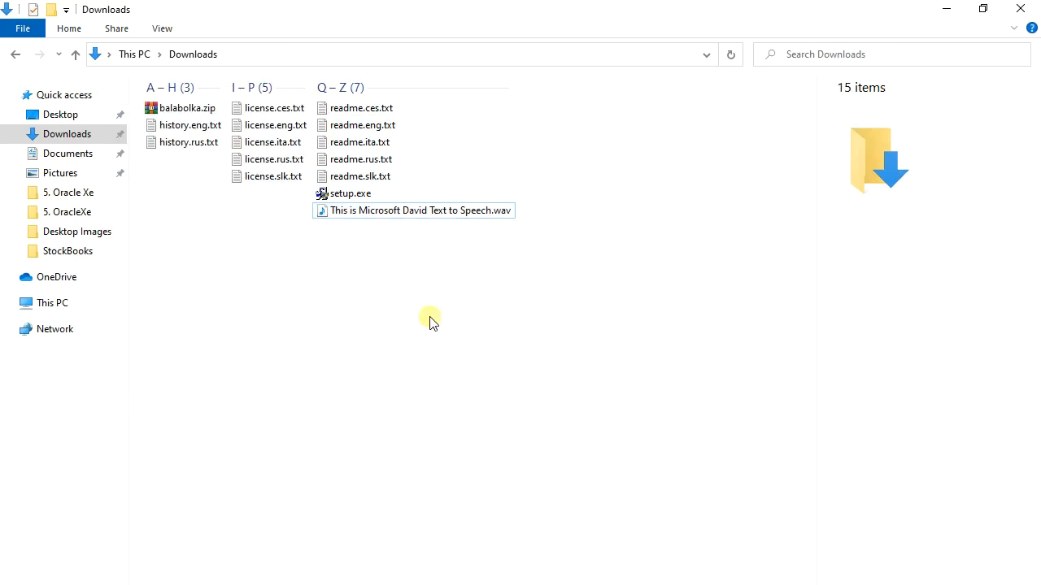